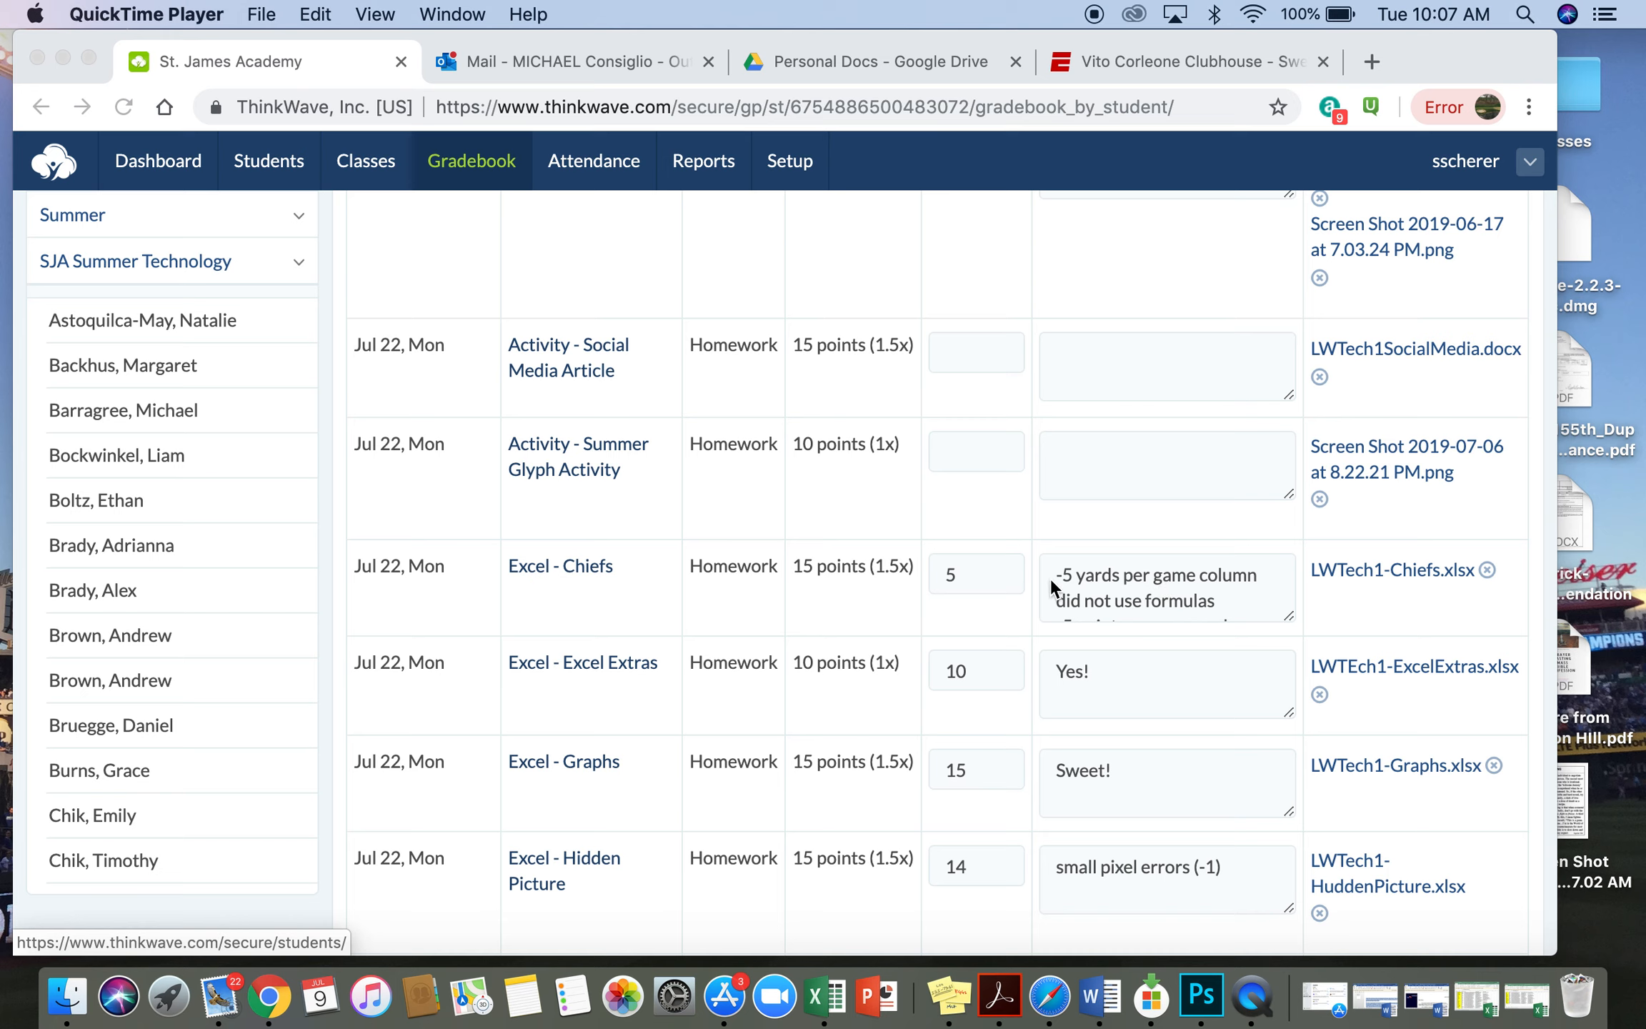
{"action": "mouse_move", "coordinate": [1092, 597]}
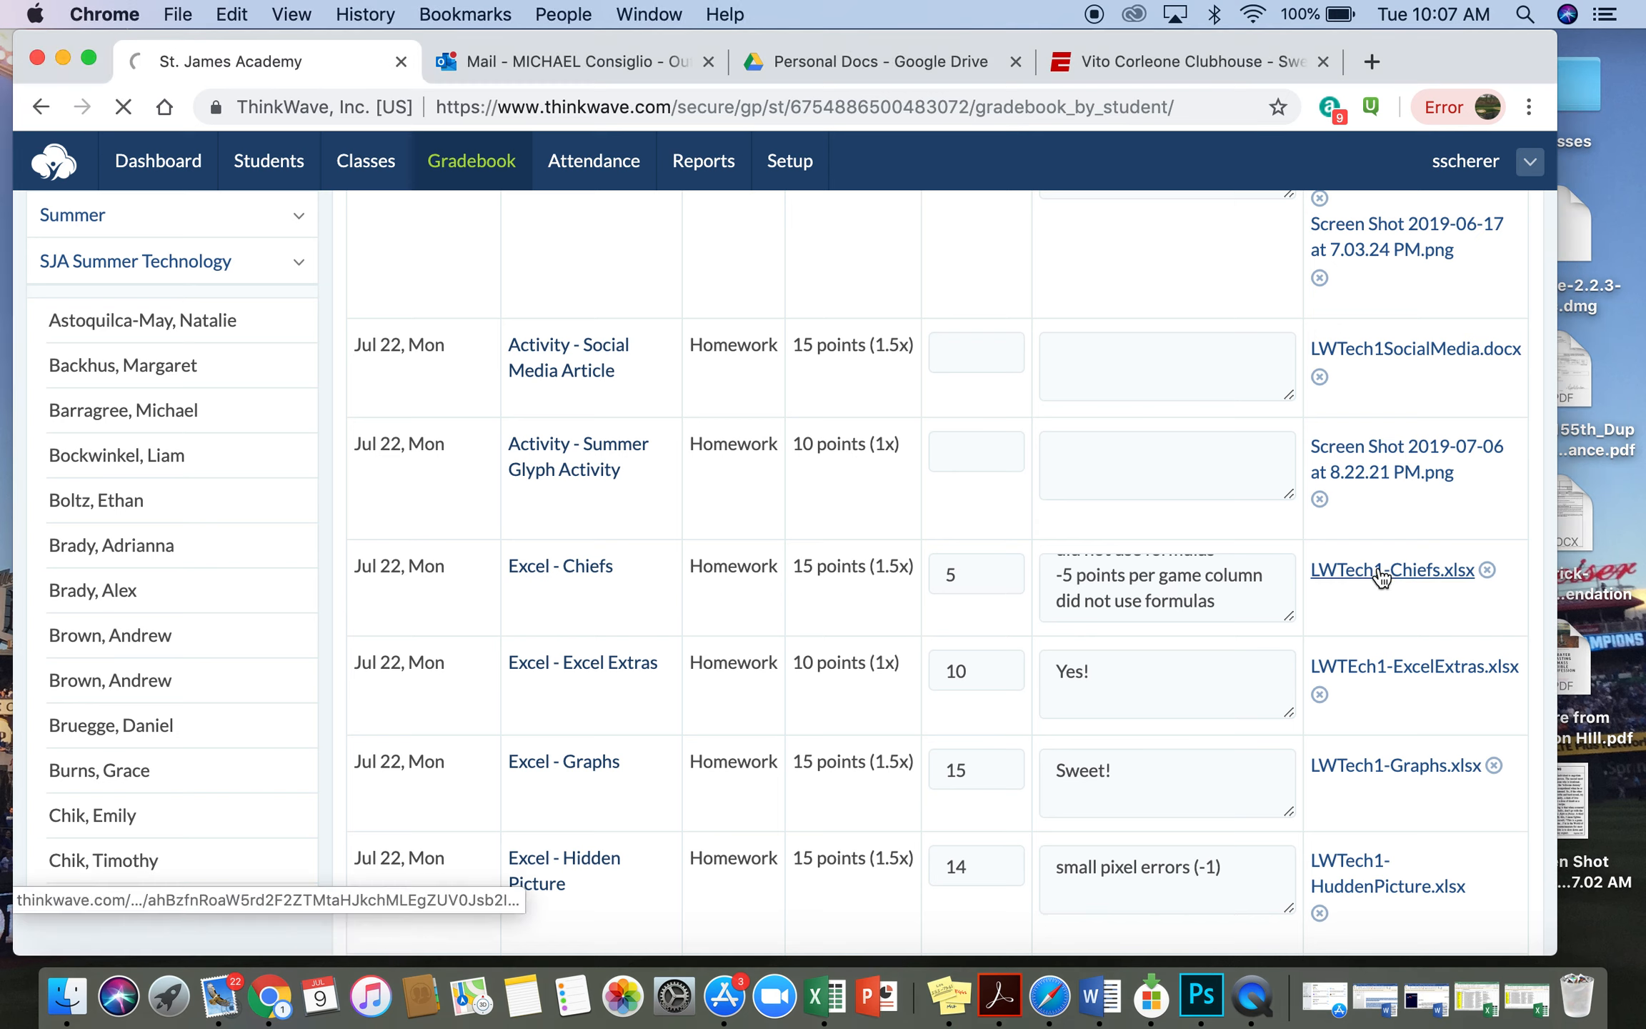
- Download the student's LWTech1-Chiefs.xlsx spreadsheet from the Excel - Chiefs assignment
{"action": "left_click", "coordinate": [1390, 570]}
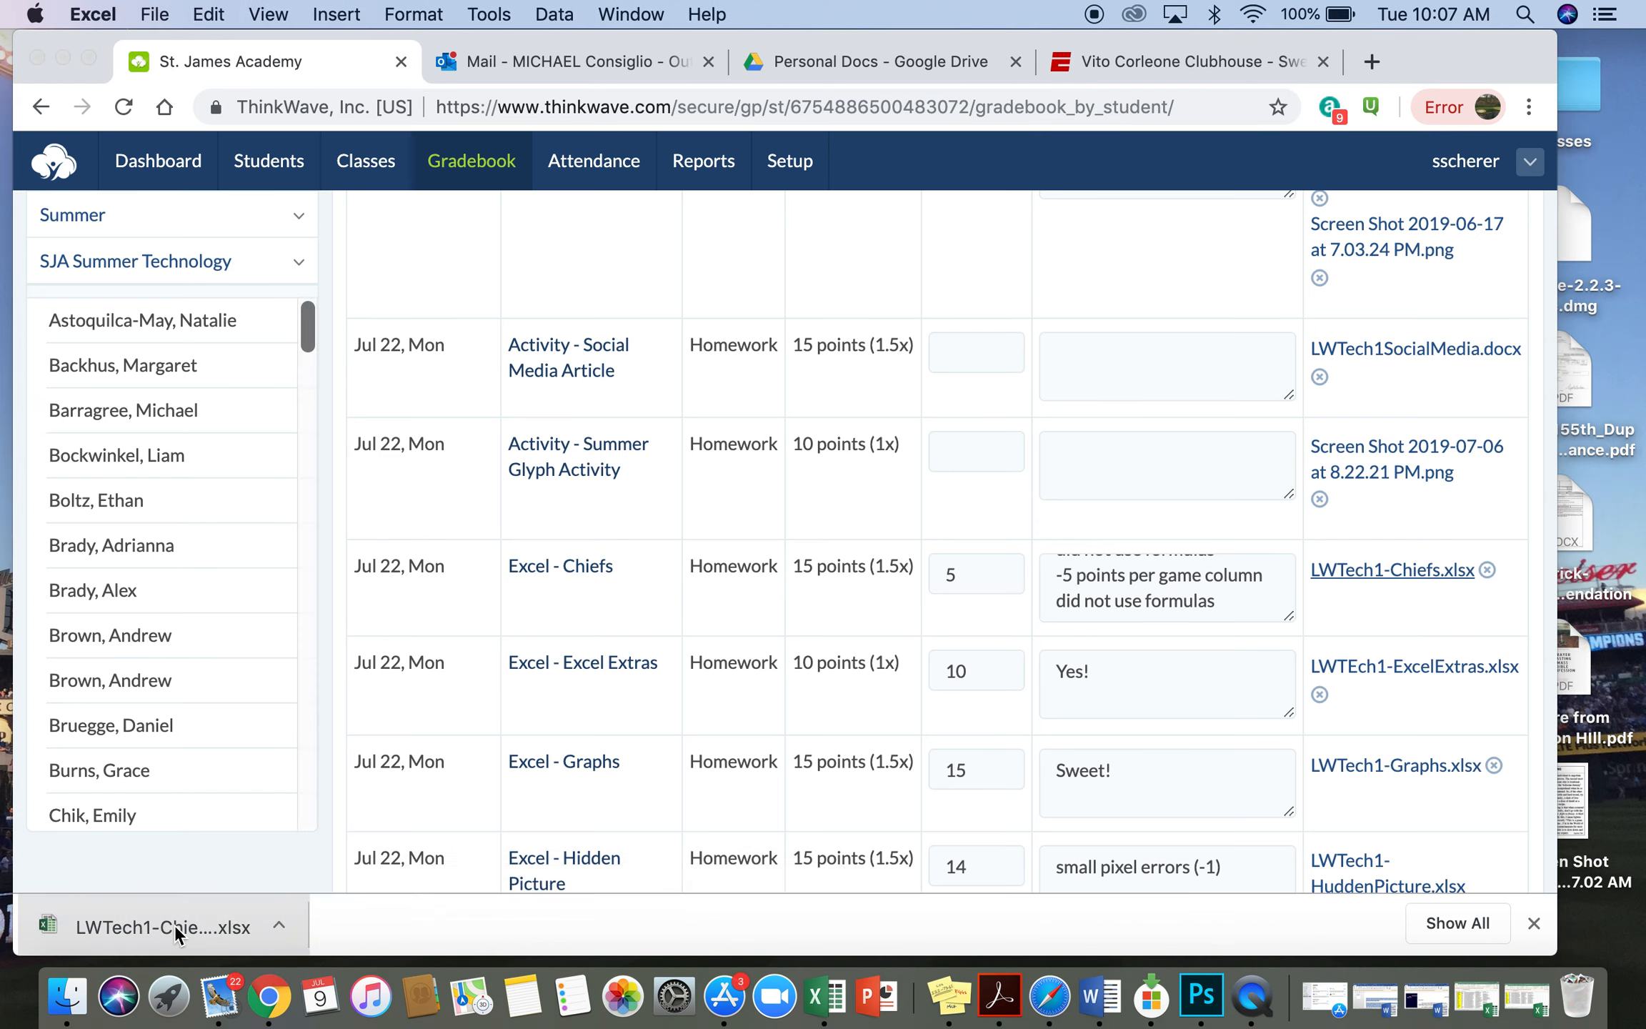
- Open the Chiefs workbook maximized, review AVG per REC, and select G6 to clear
{"action": "left_click", "coordinate": [157, 926]}
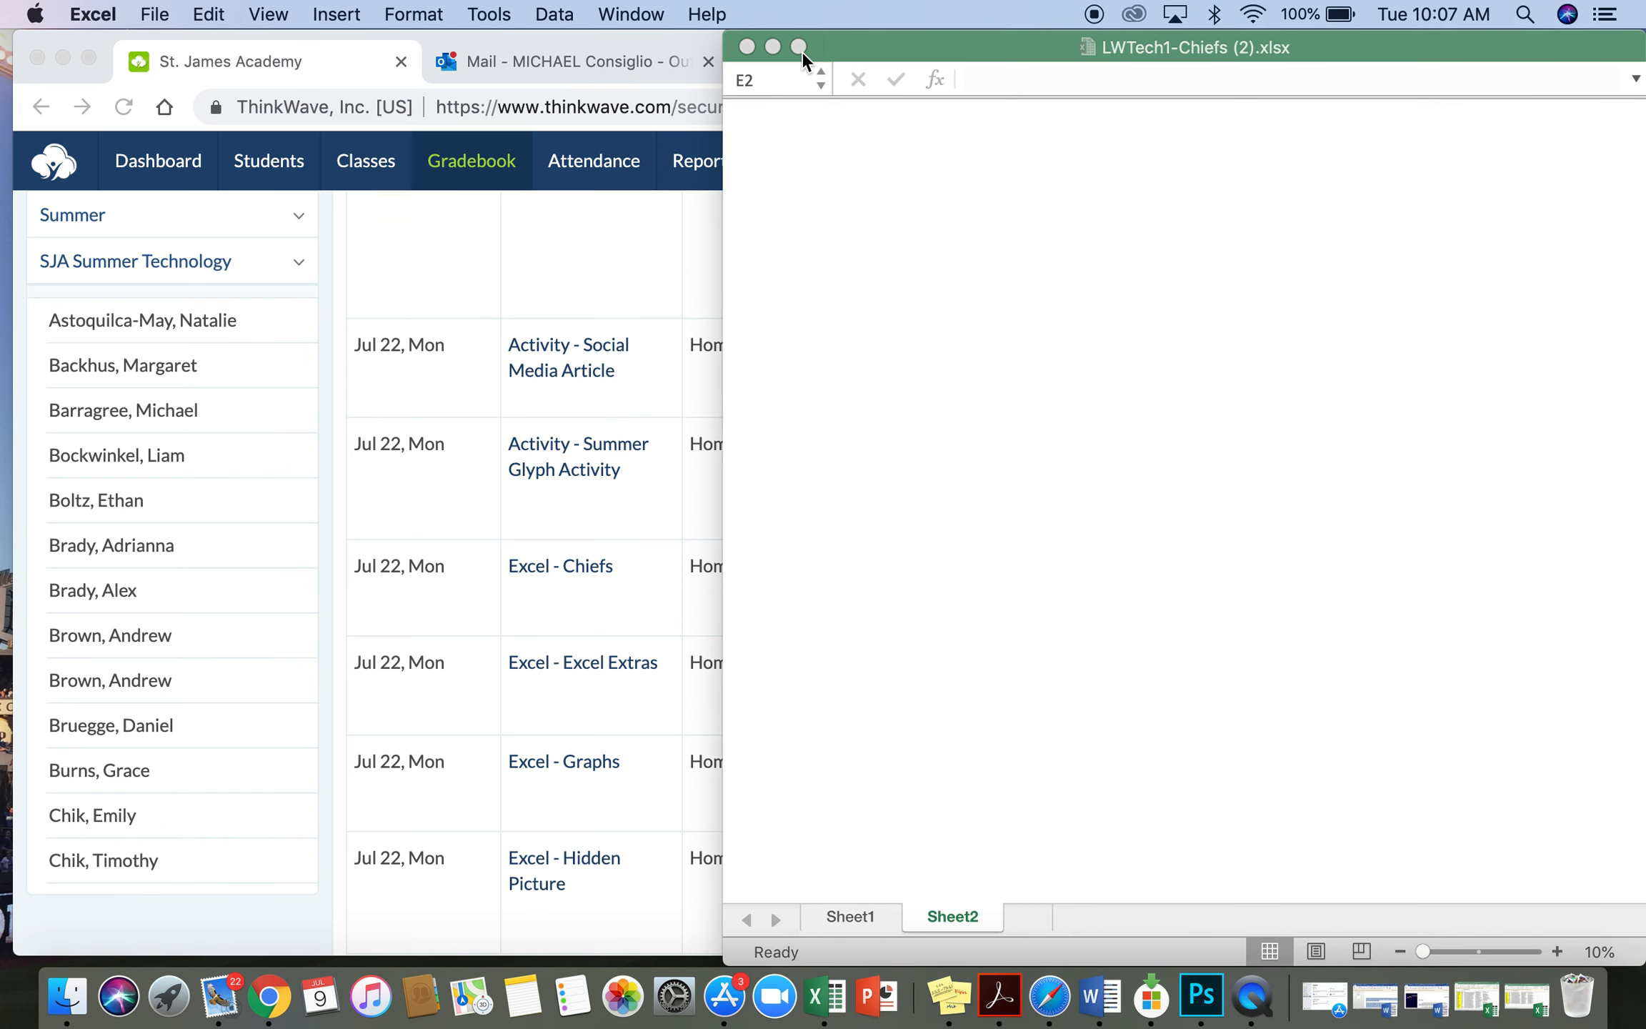
{"action": "left_click", "coordinate": [799, 46]}
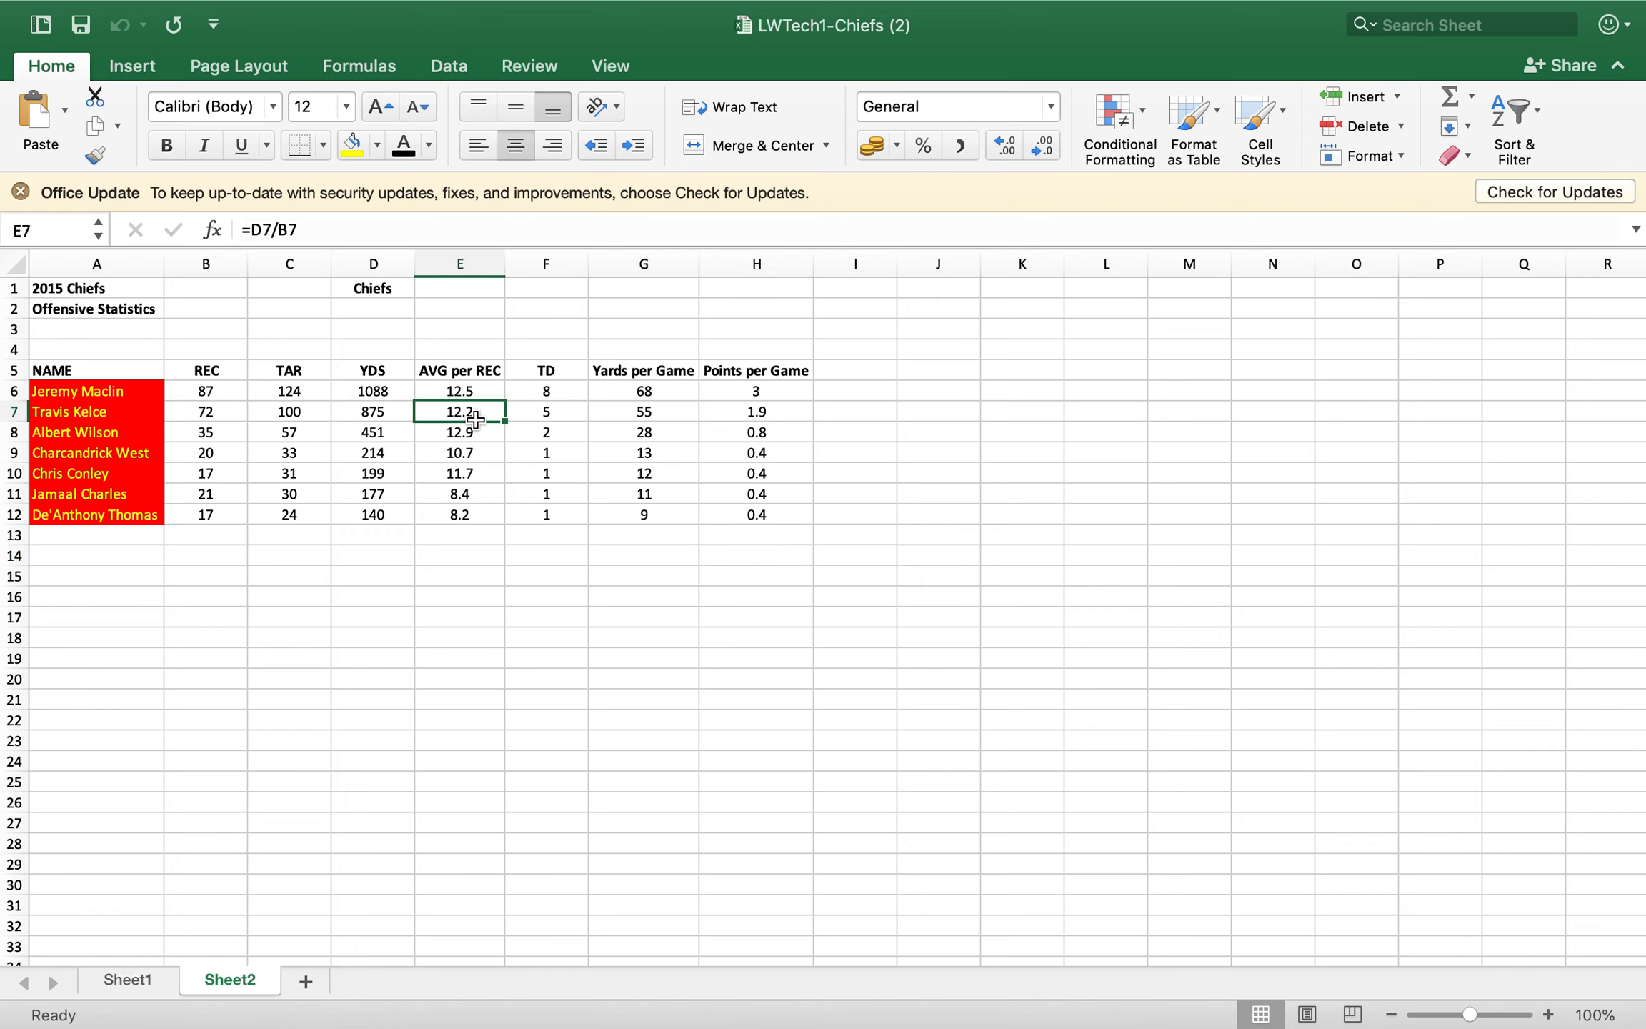
{"action": "left_click", "coordinate": [458, 390]}
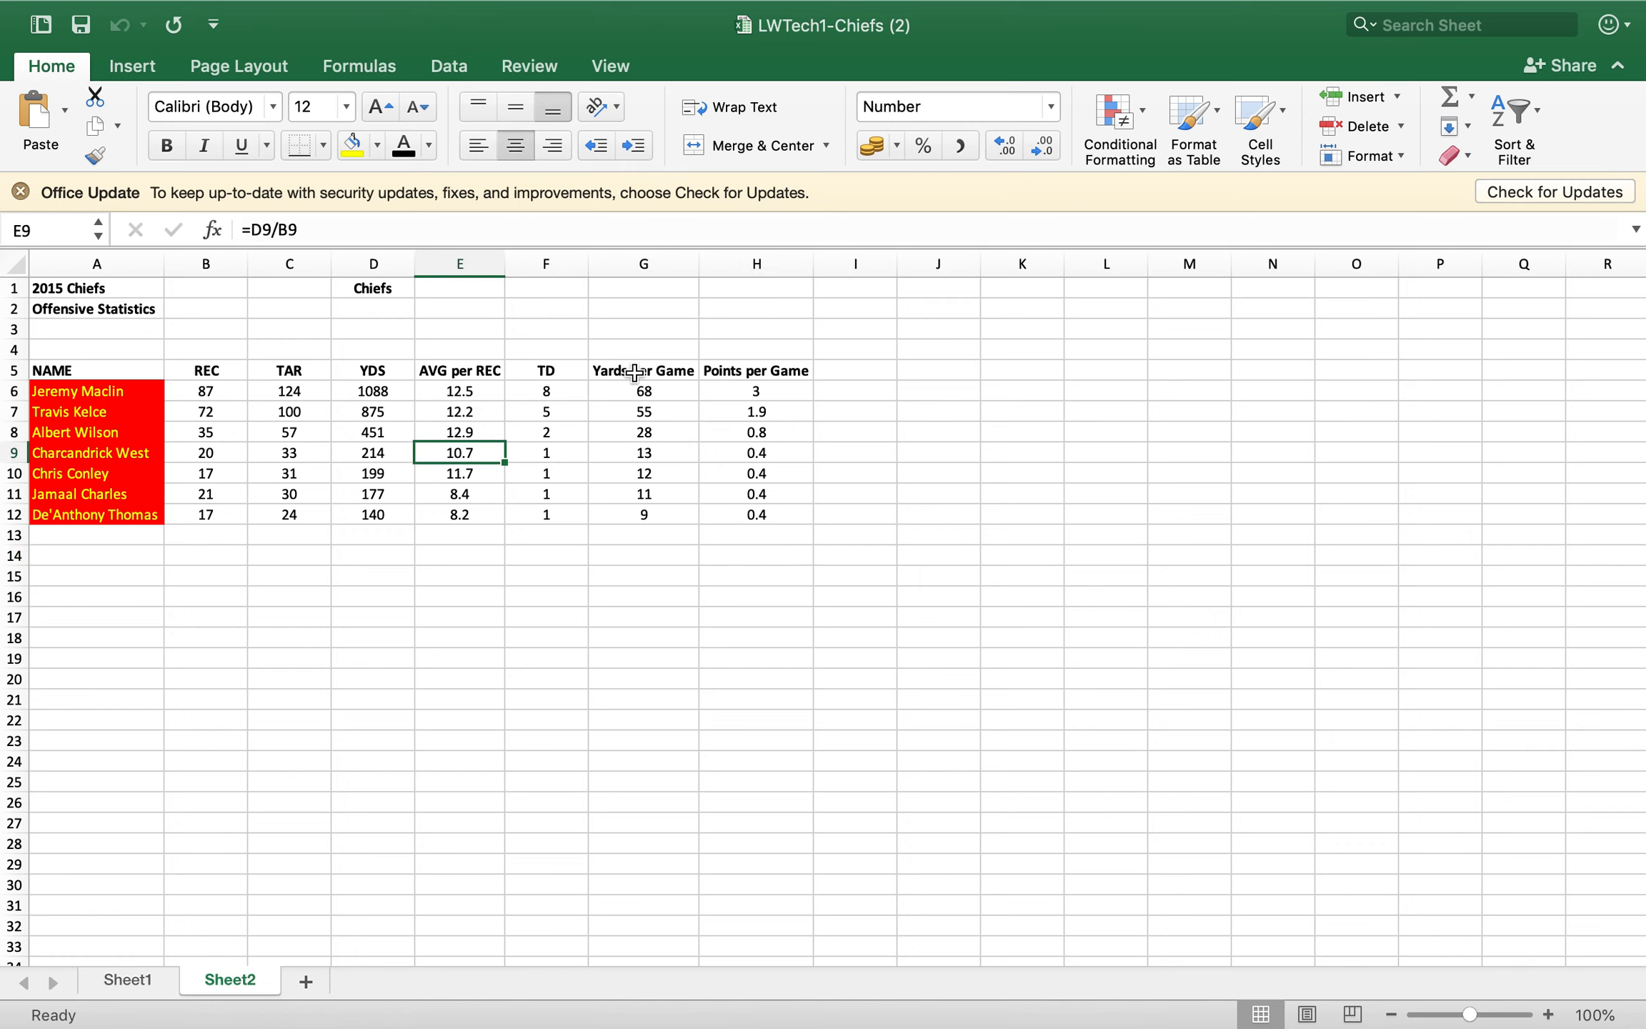
{"action": "left_click", "coordinate": [642, 391]}
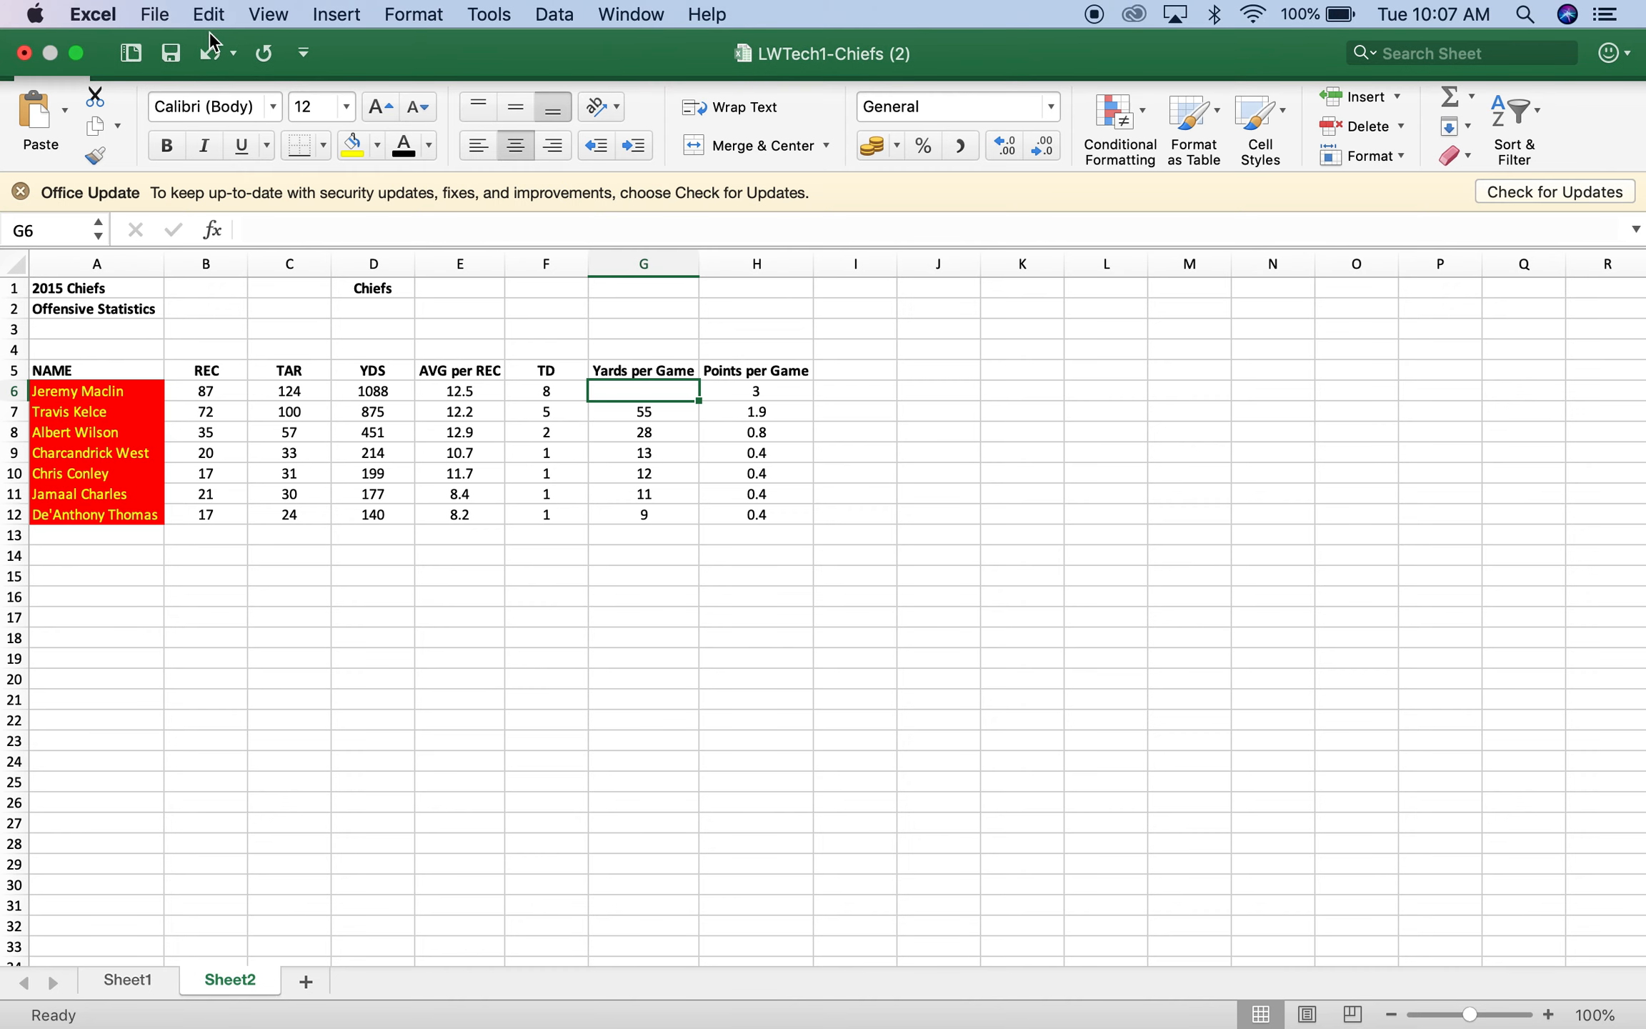
- Enter =D6/16 in G6, fill down to G12, and show whole numbers
{"action": "type", "text": "=D6/16"}
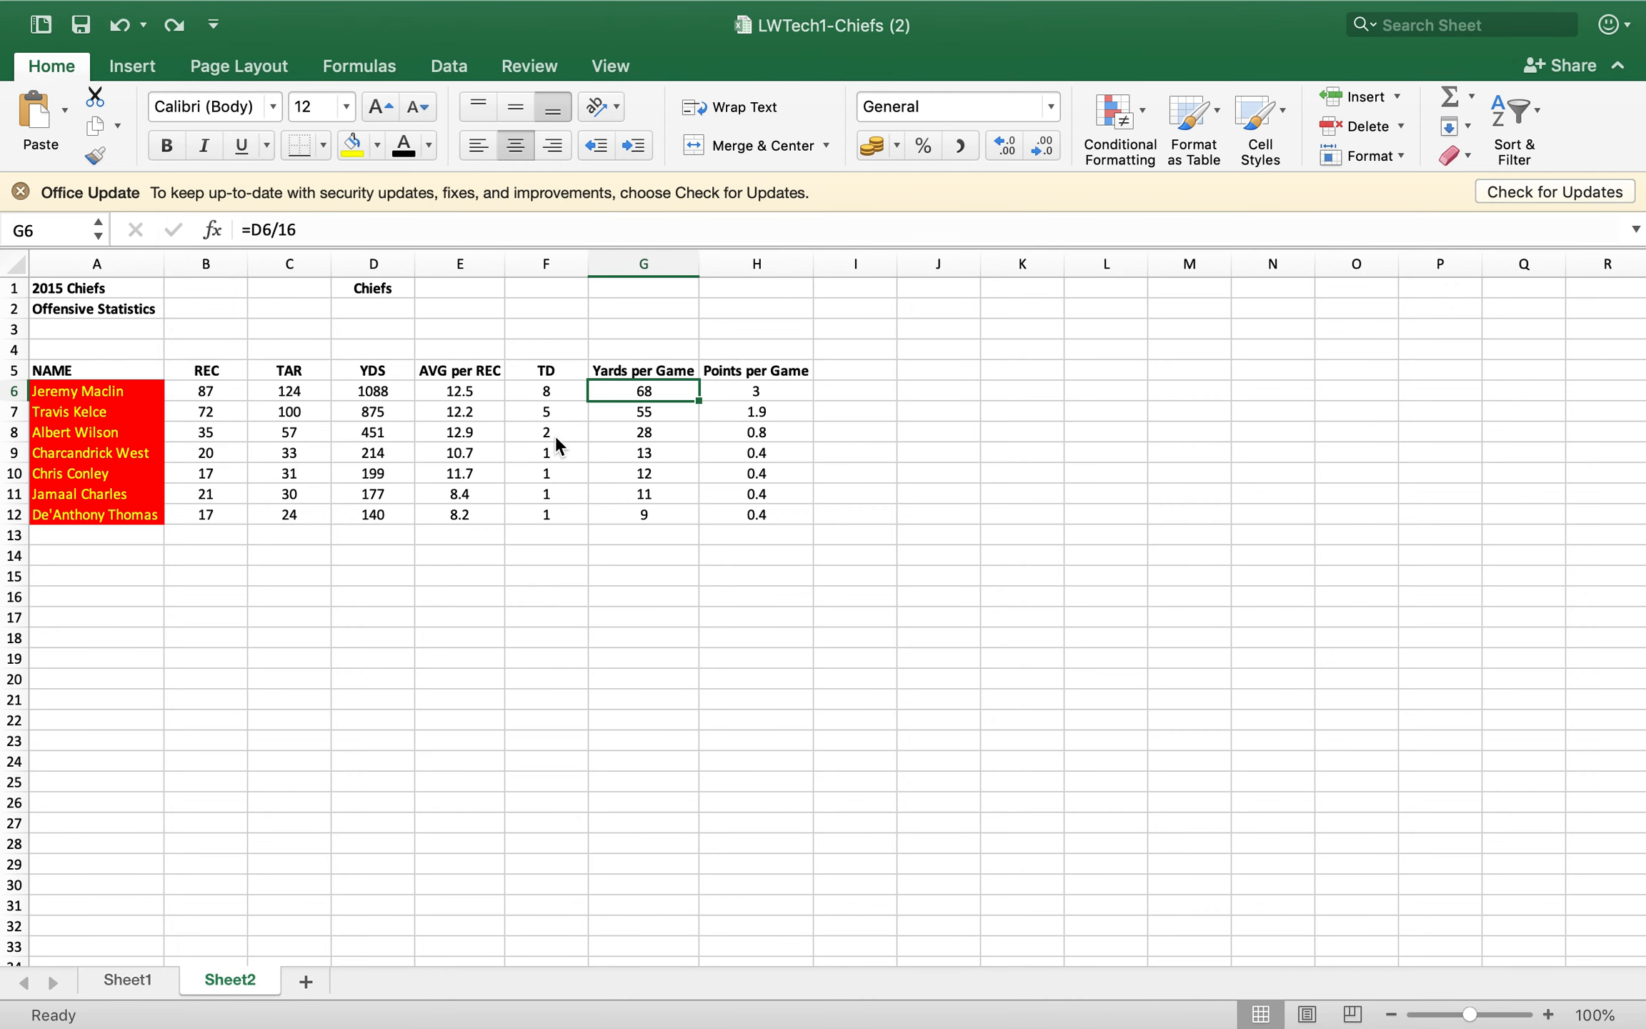
{"action": "double_click", "coordinate": [643, 389]}
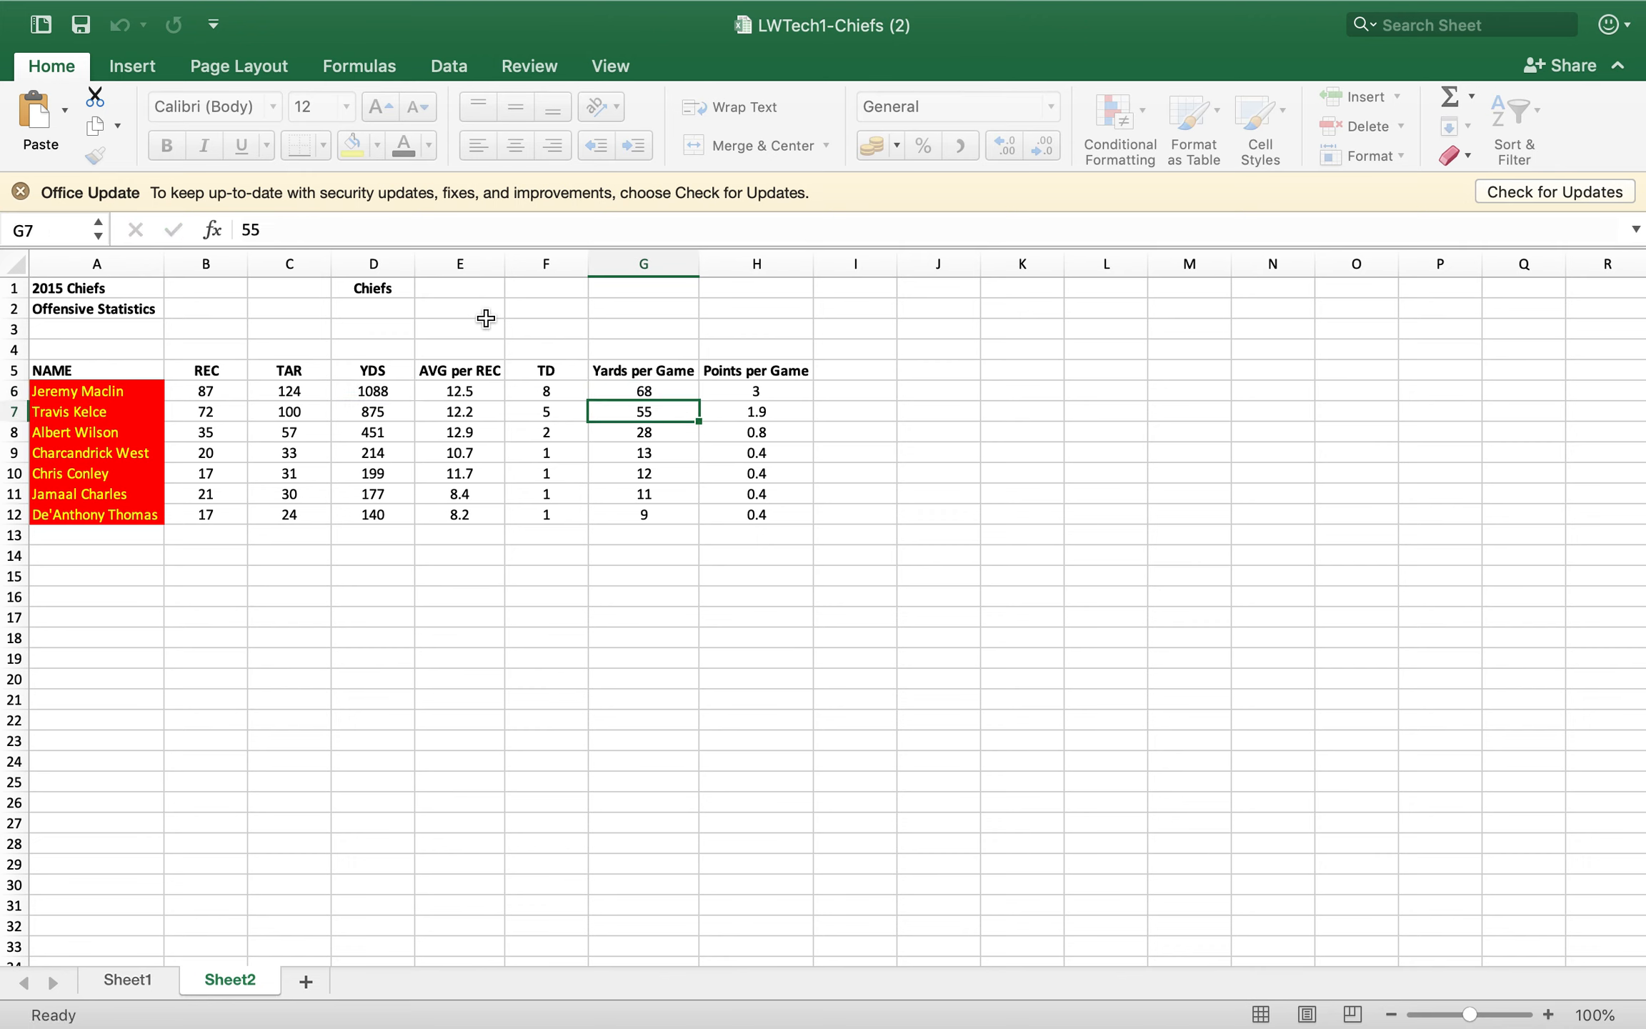
{"action": "left_click", "coordinate": [643, 453]}
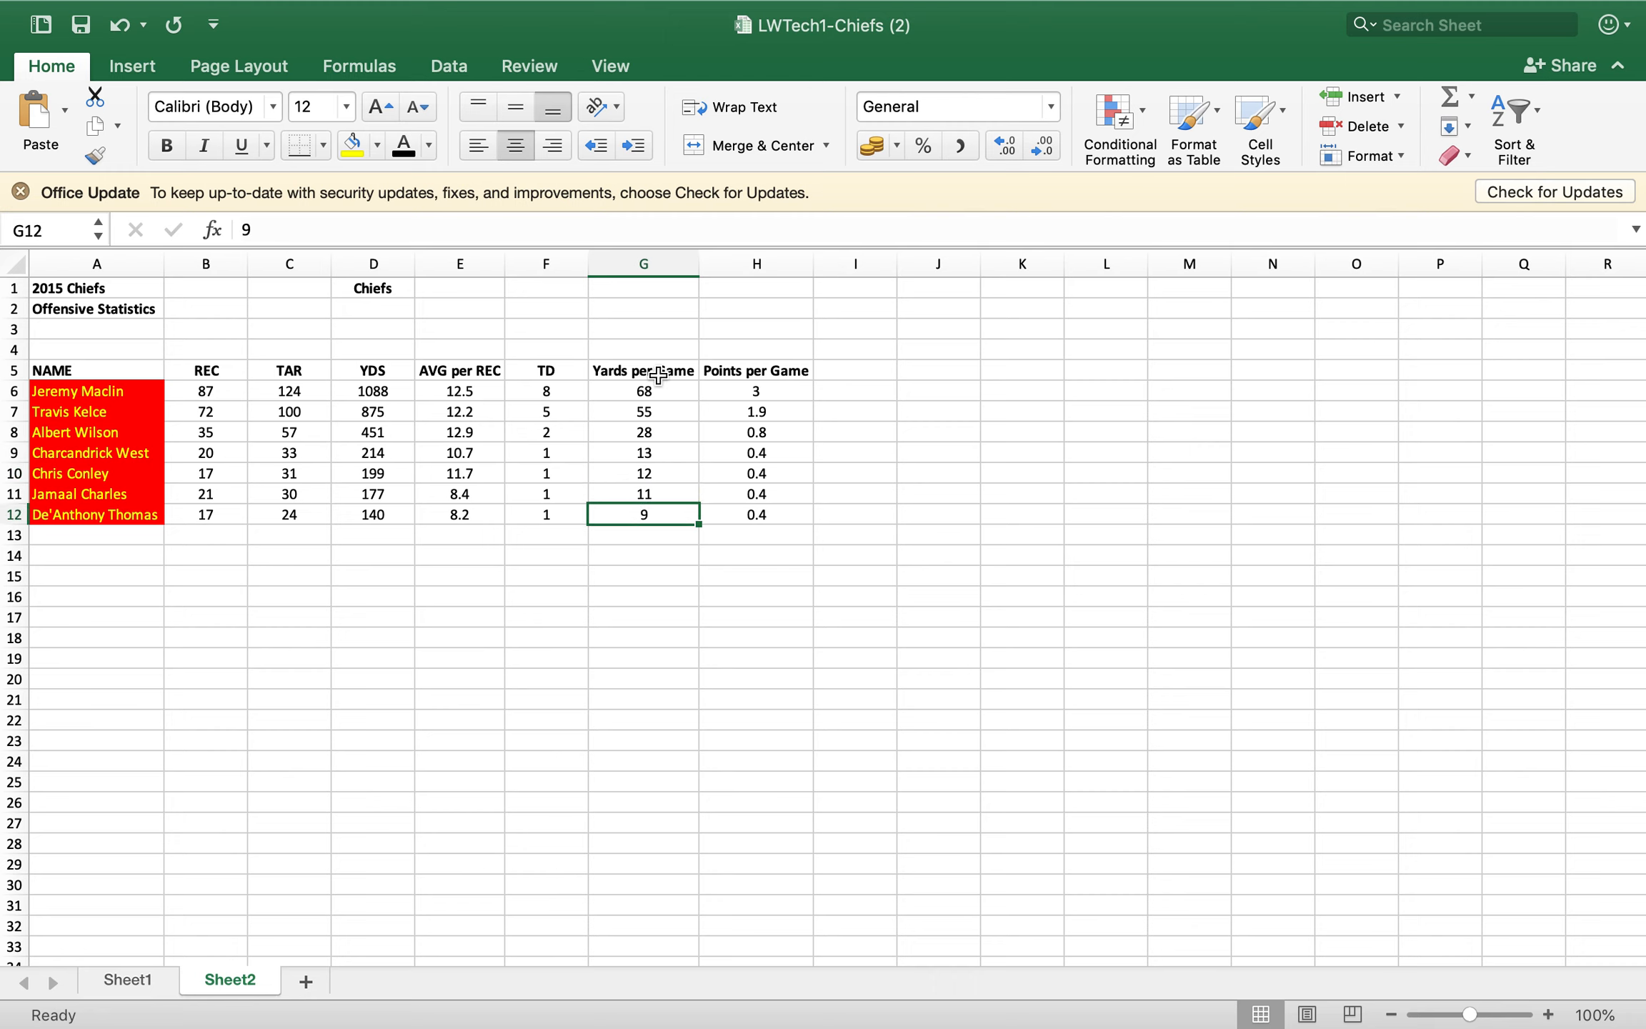
{"action": "left_click", "coordinate": [642, 391]}
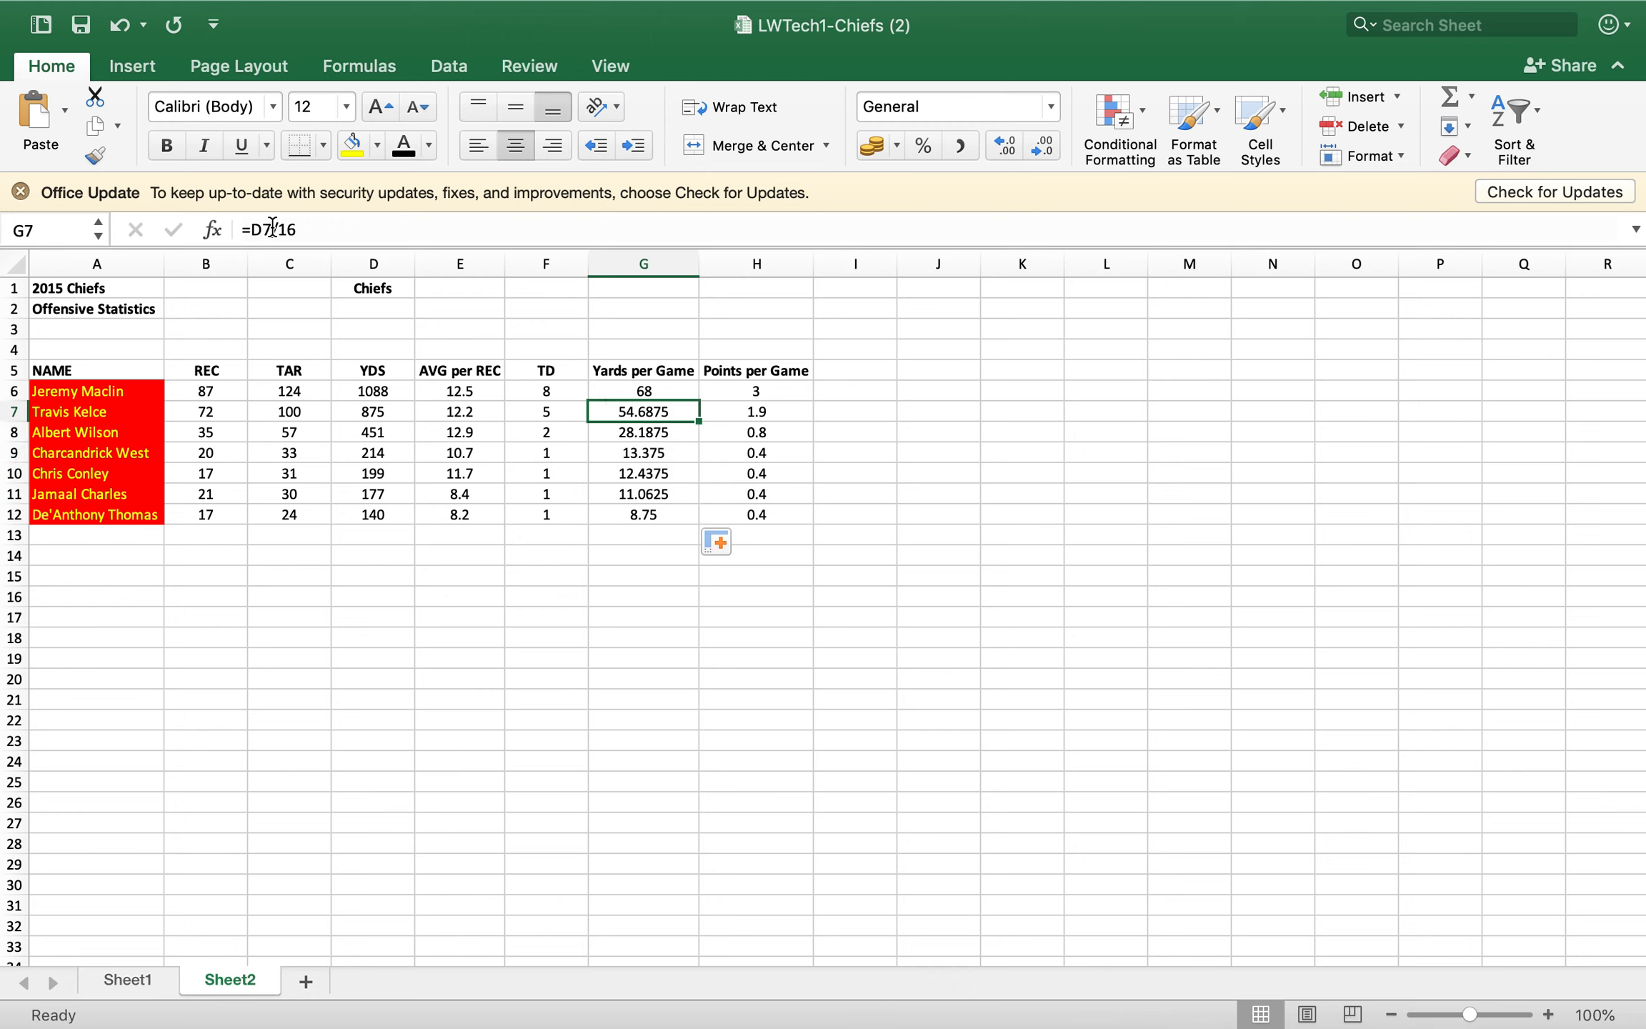
{"action": "left_click_drag", "start_coordinate": [643, 411], "coordinate": [642, 514]}
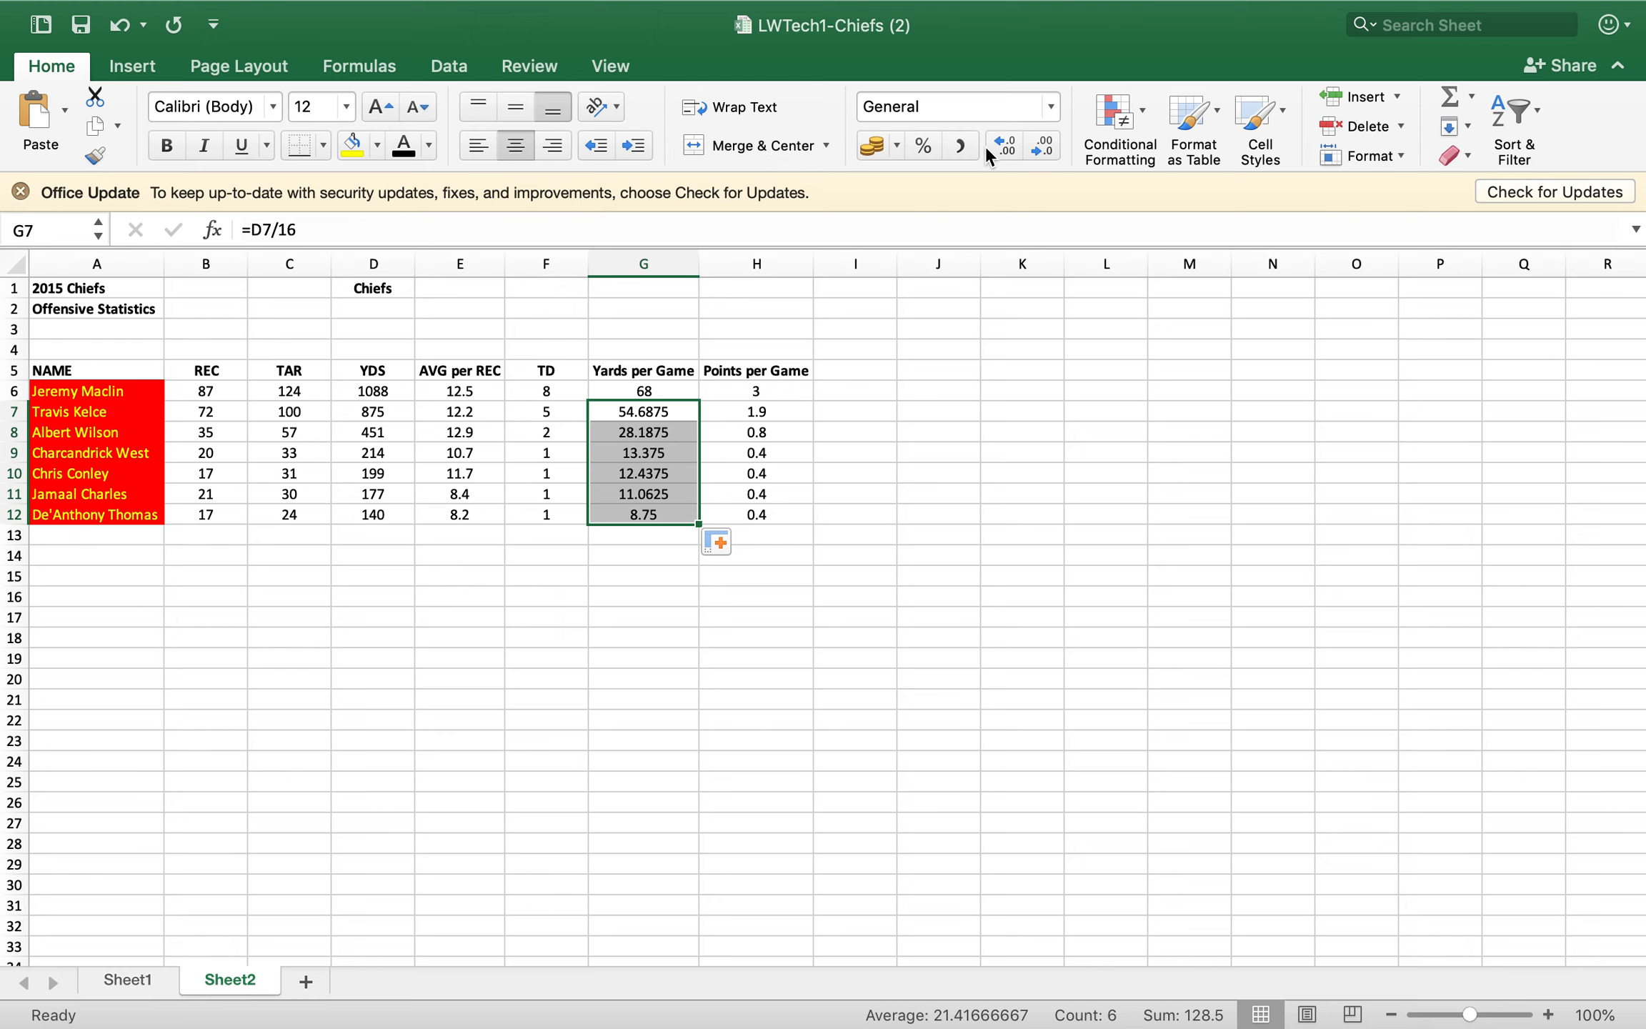
{"action": "left_click", "coordinate": [1042, 145]}
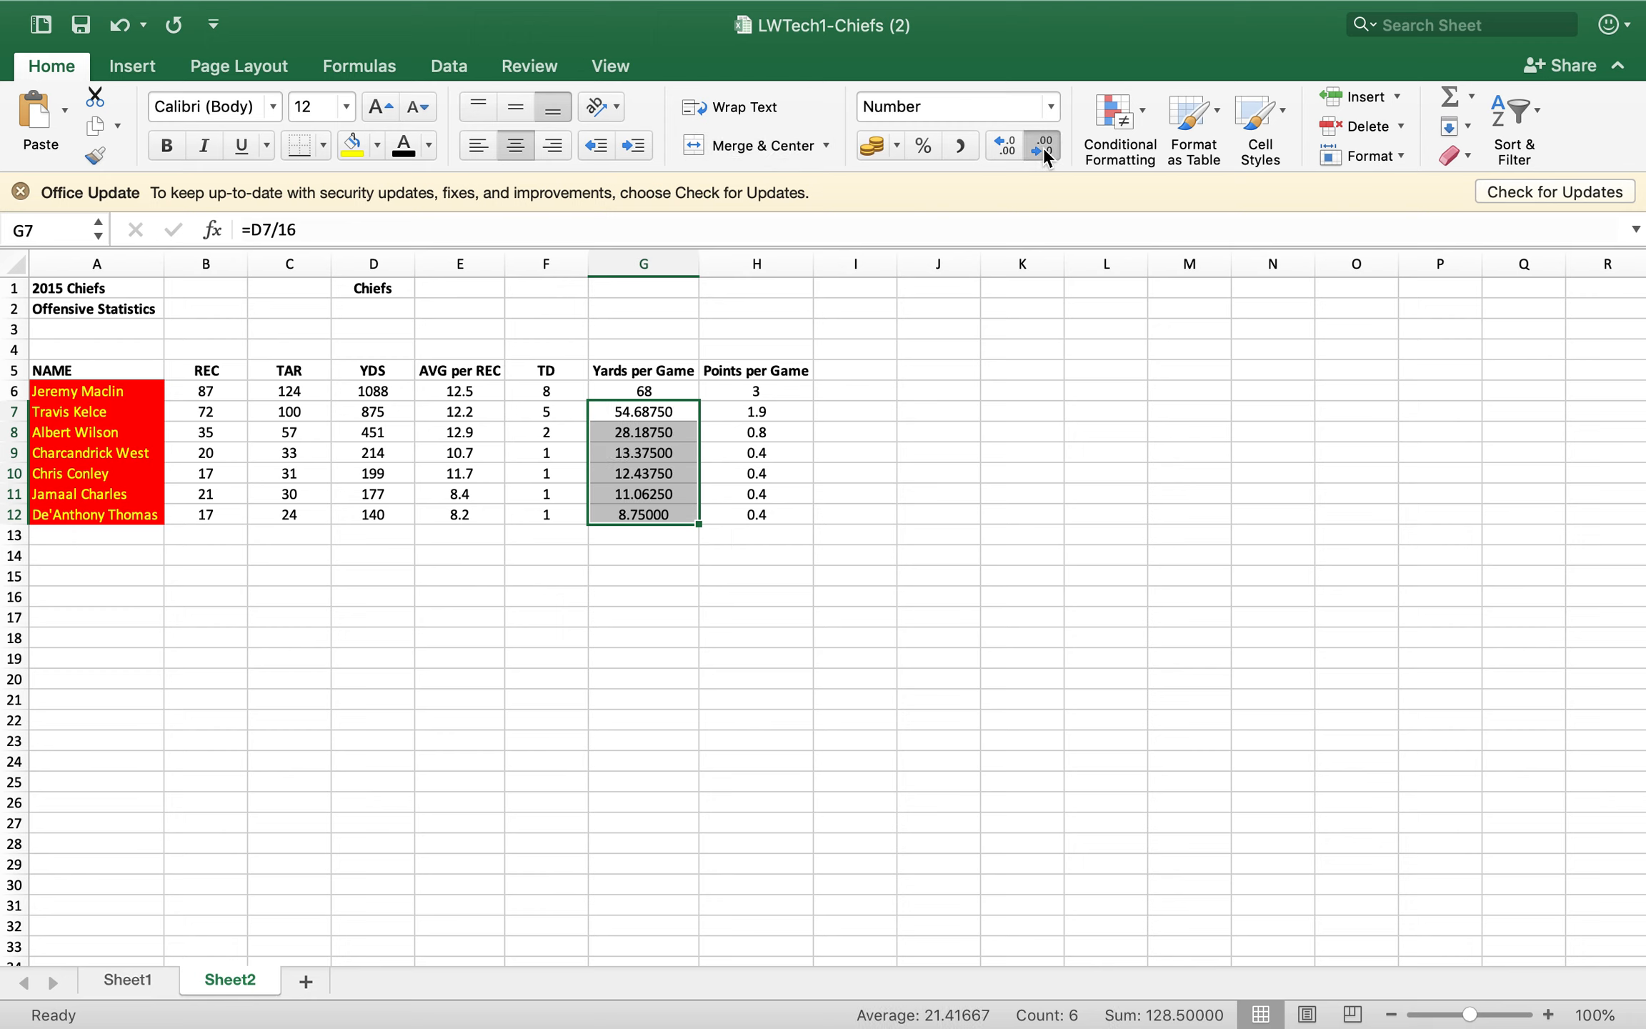
{"action": "left_click", "coordinate": [1042, 145]}
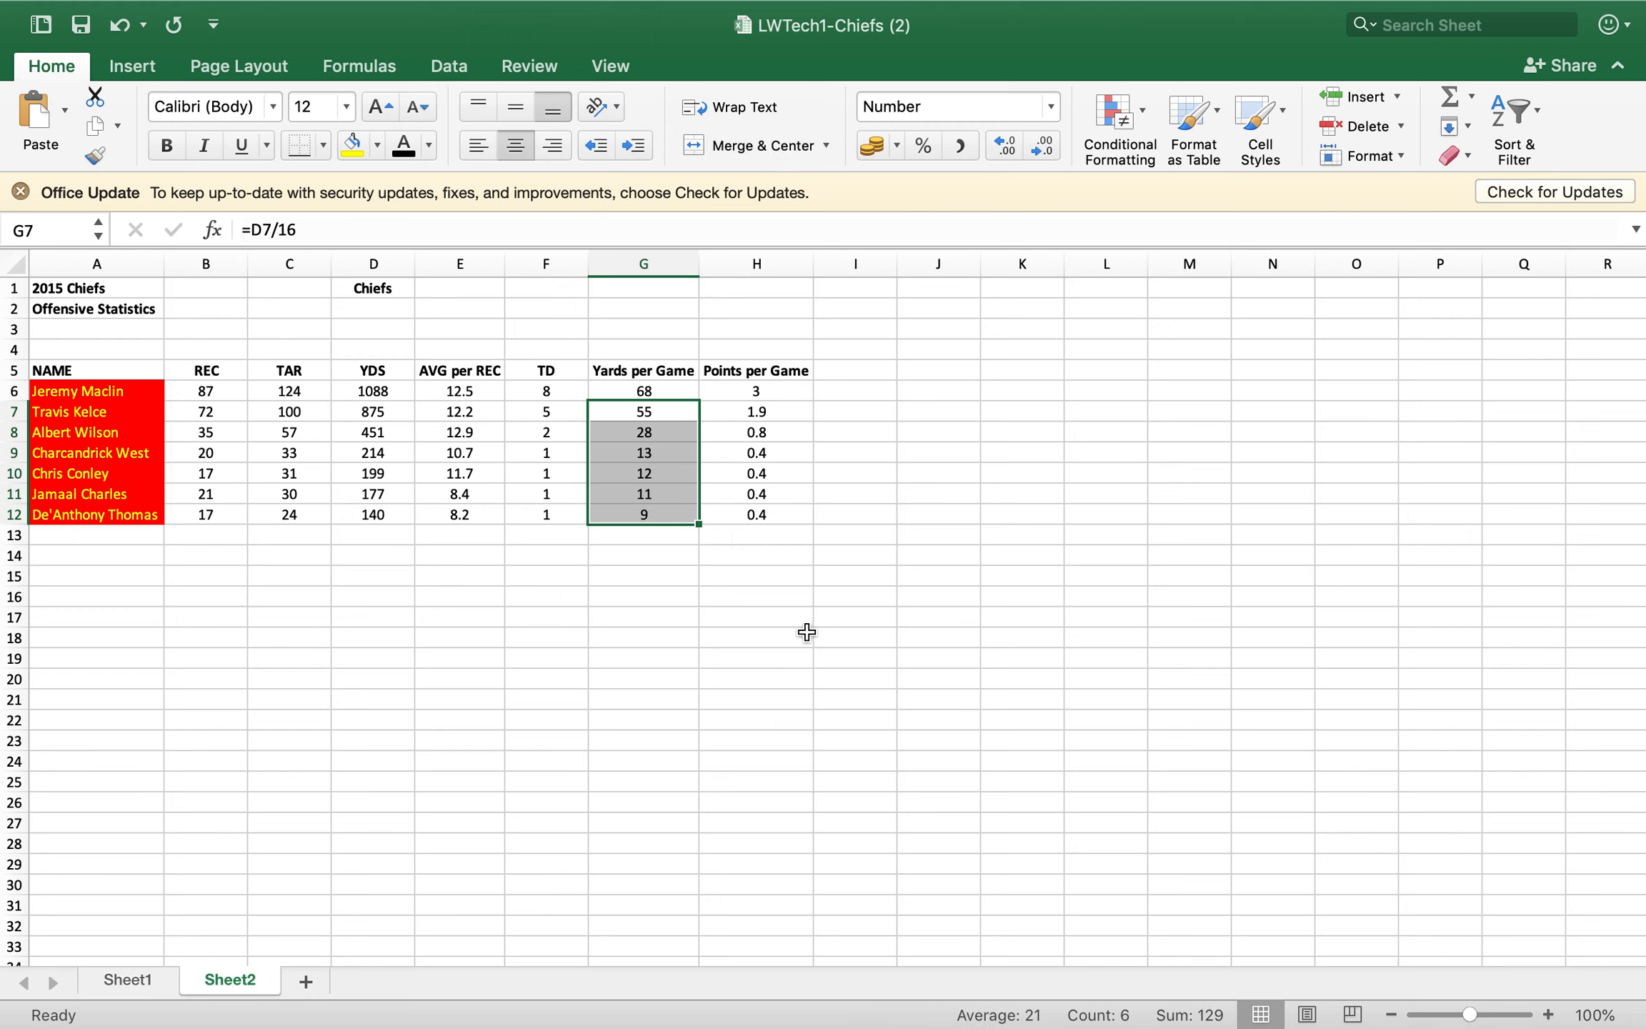
- Check the G9 formula and select the typed Points per Game values H6:H12
{"action": "left_click", "coordinate": [643, 452]}
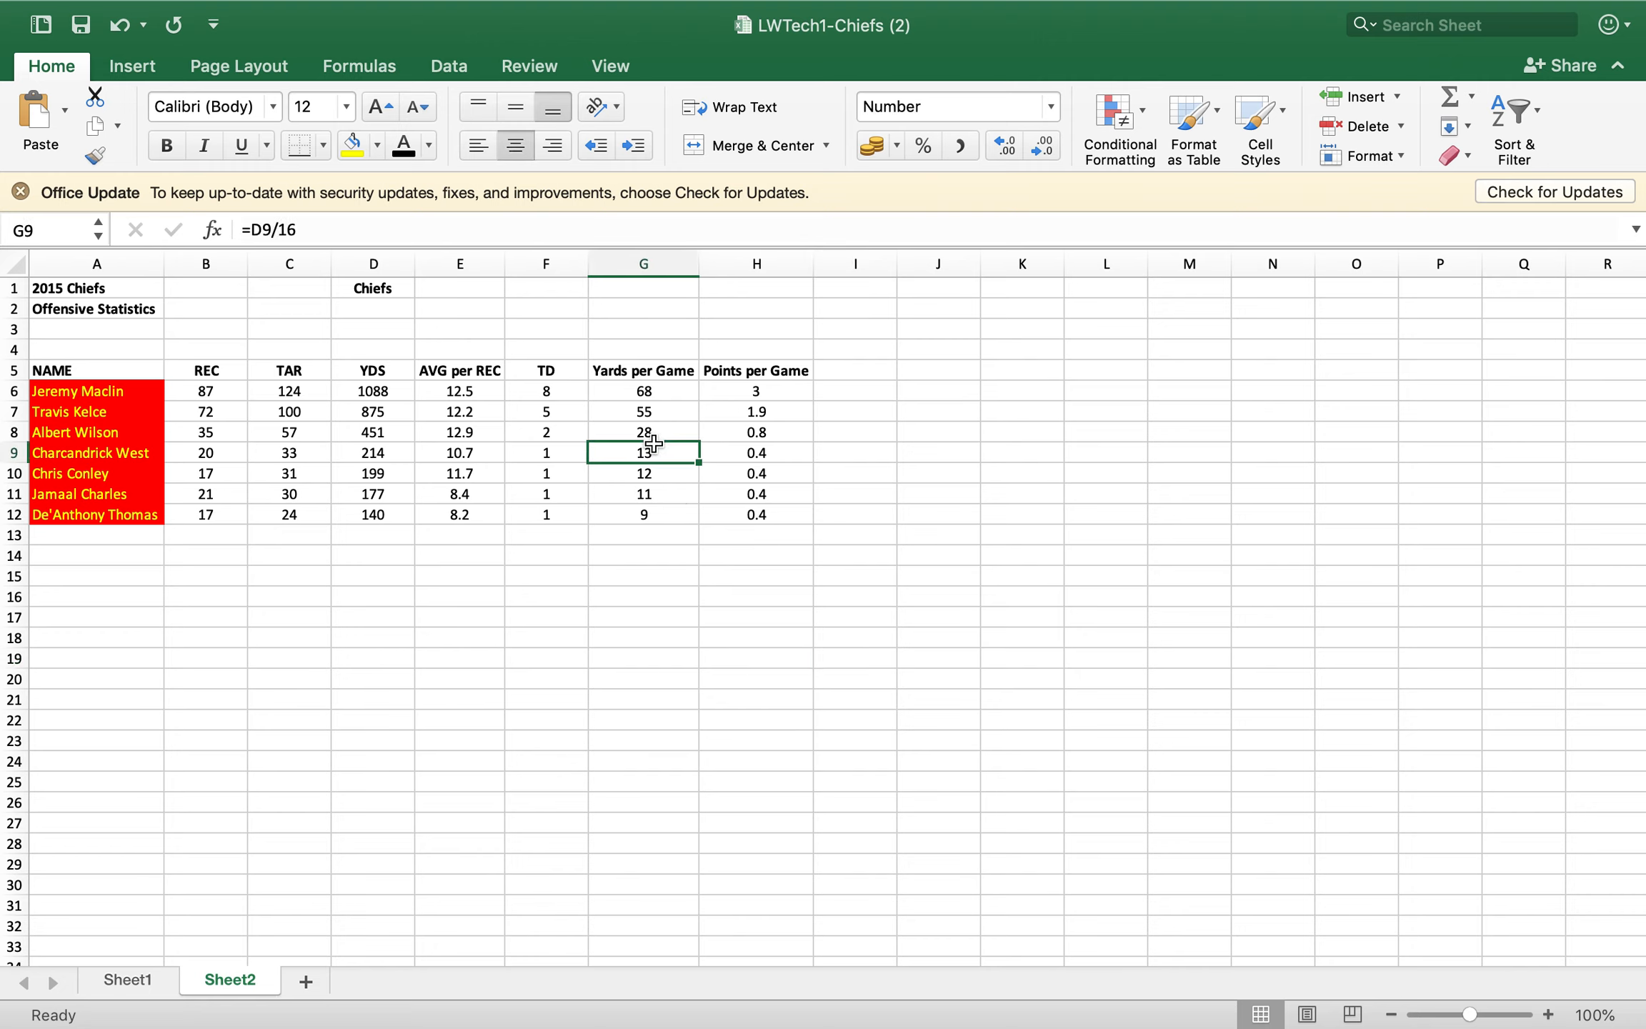
{"action": "left_click", "coordinate": [756, 432]}
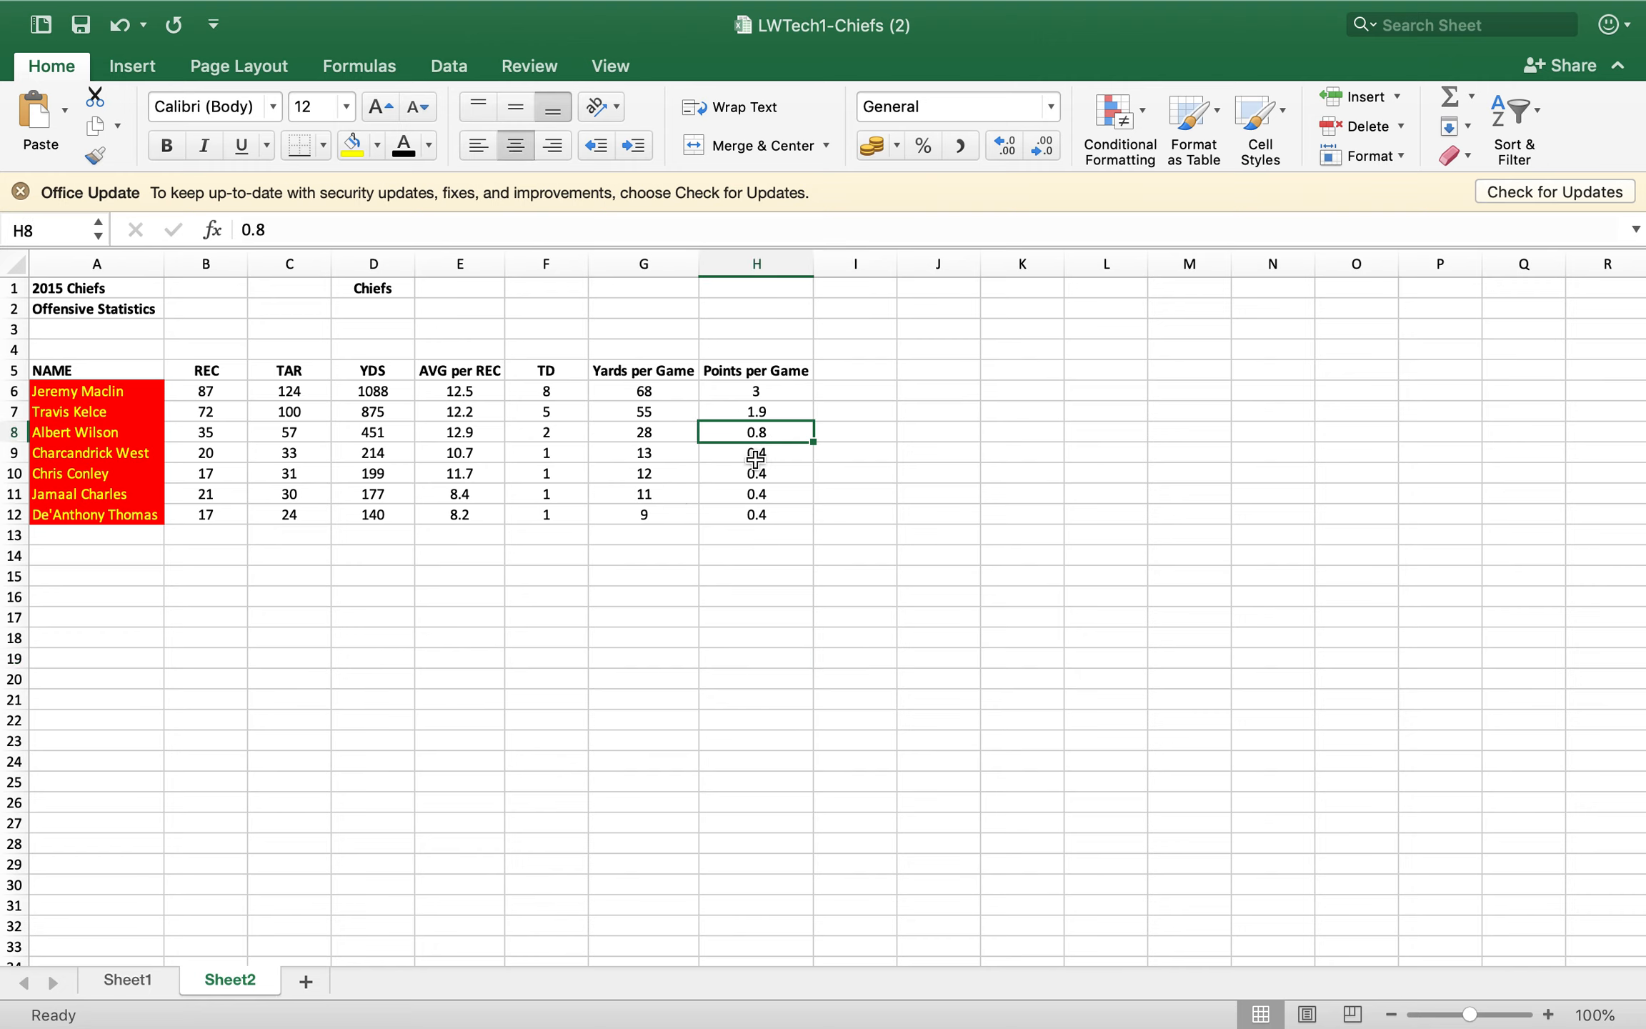
{"action": "left_click_drag", "start_coordinate": [755, 391], "coordinate": [754, 515]}
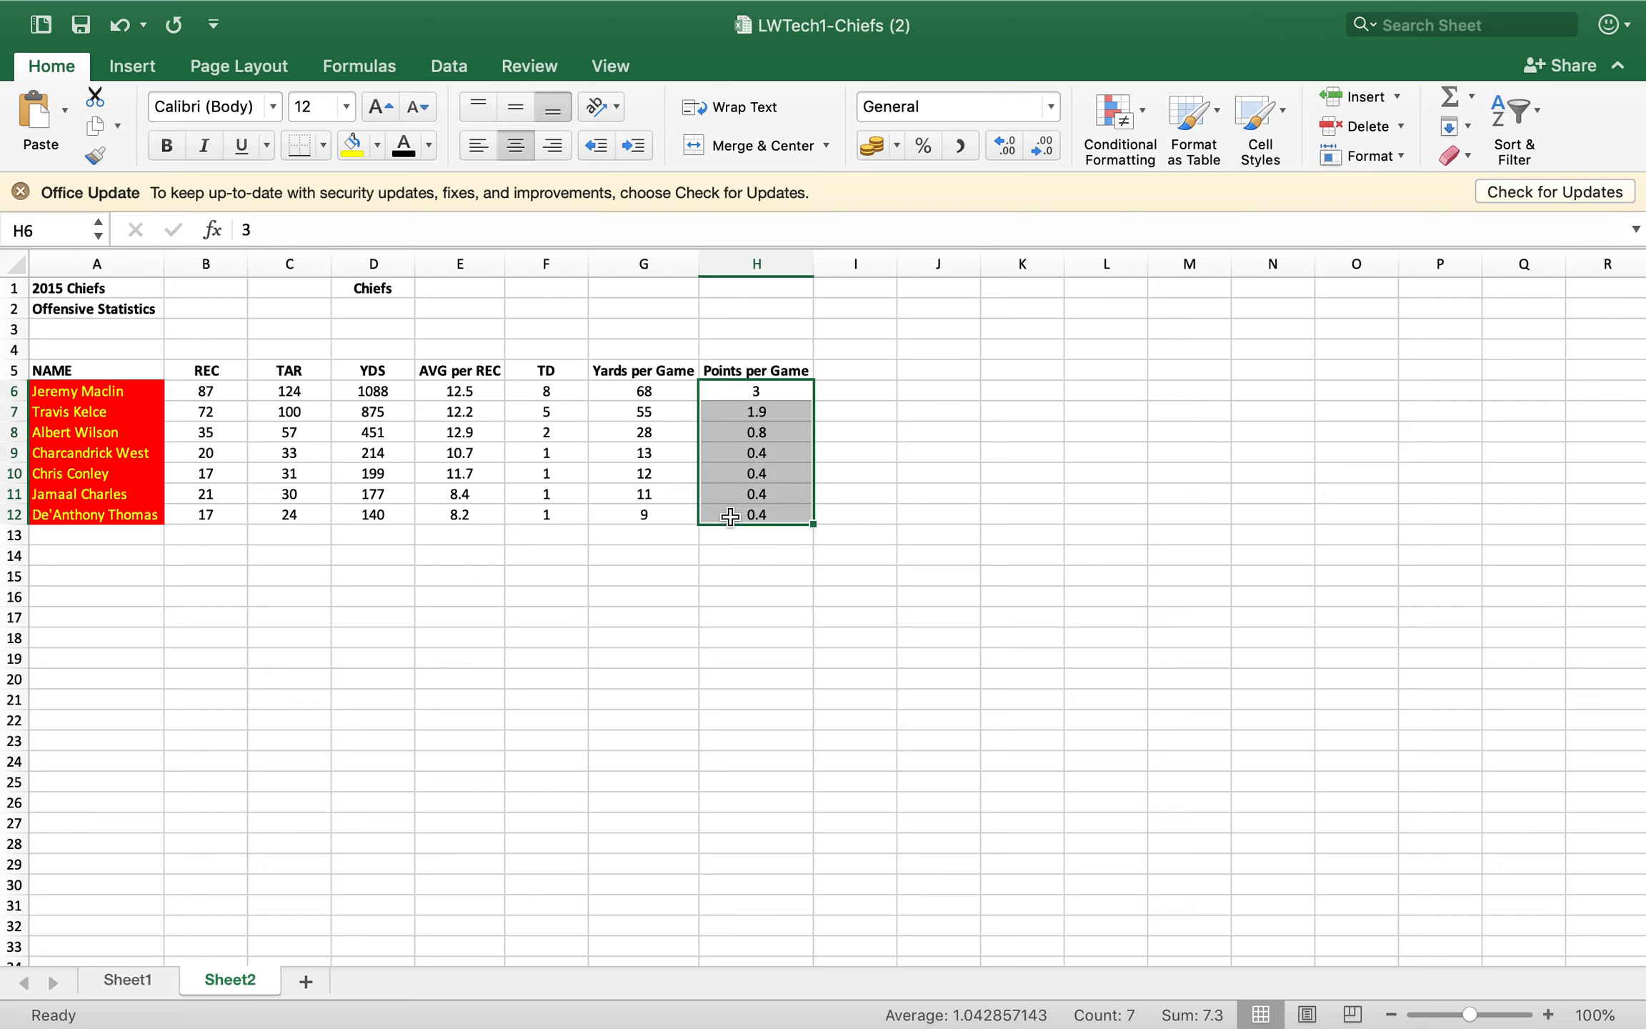
- Delete the typed Points per Game values and start an =F6*6 formula in H6
{"action": "key", "text": "Delete"}
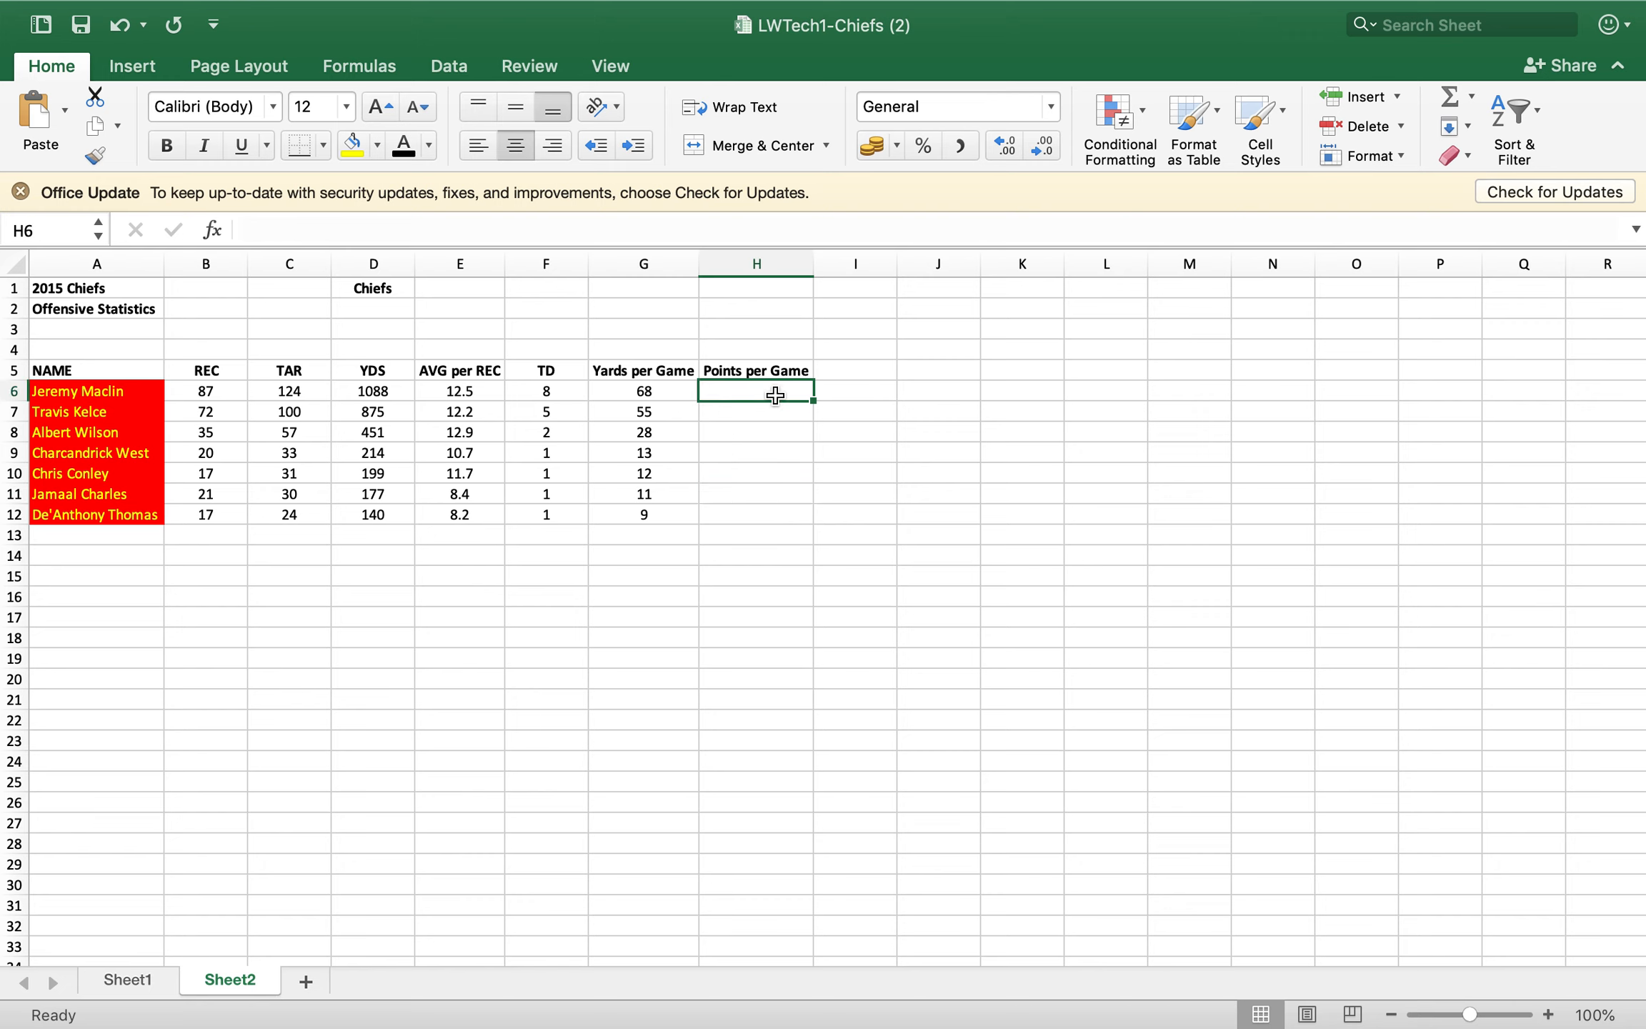
{"action": "type", "text": "="}
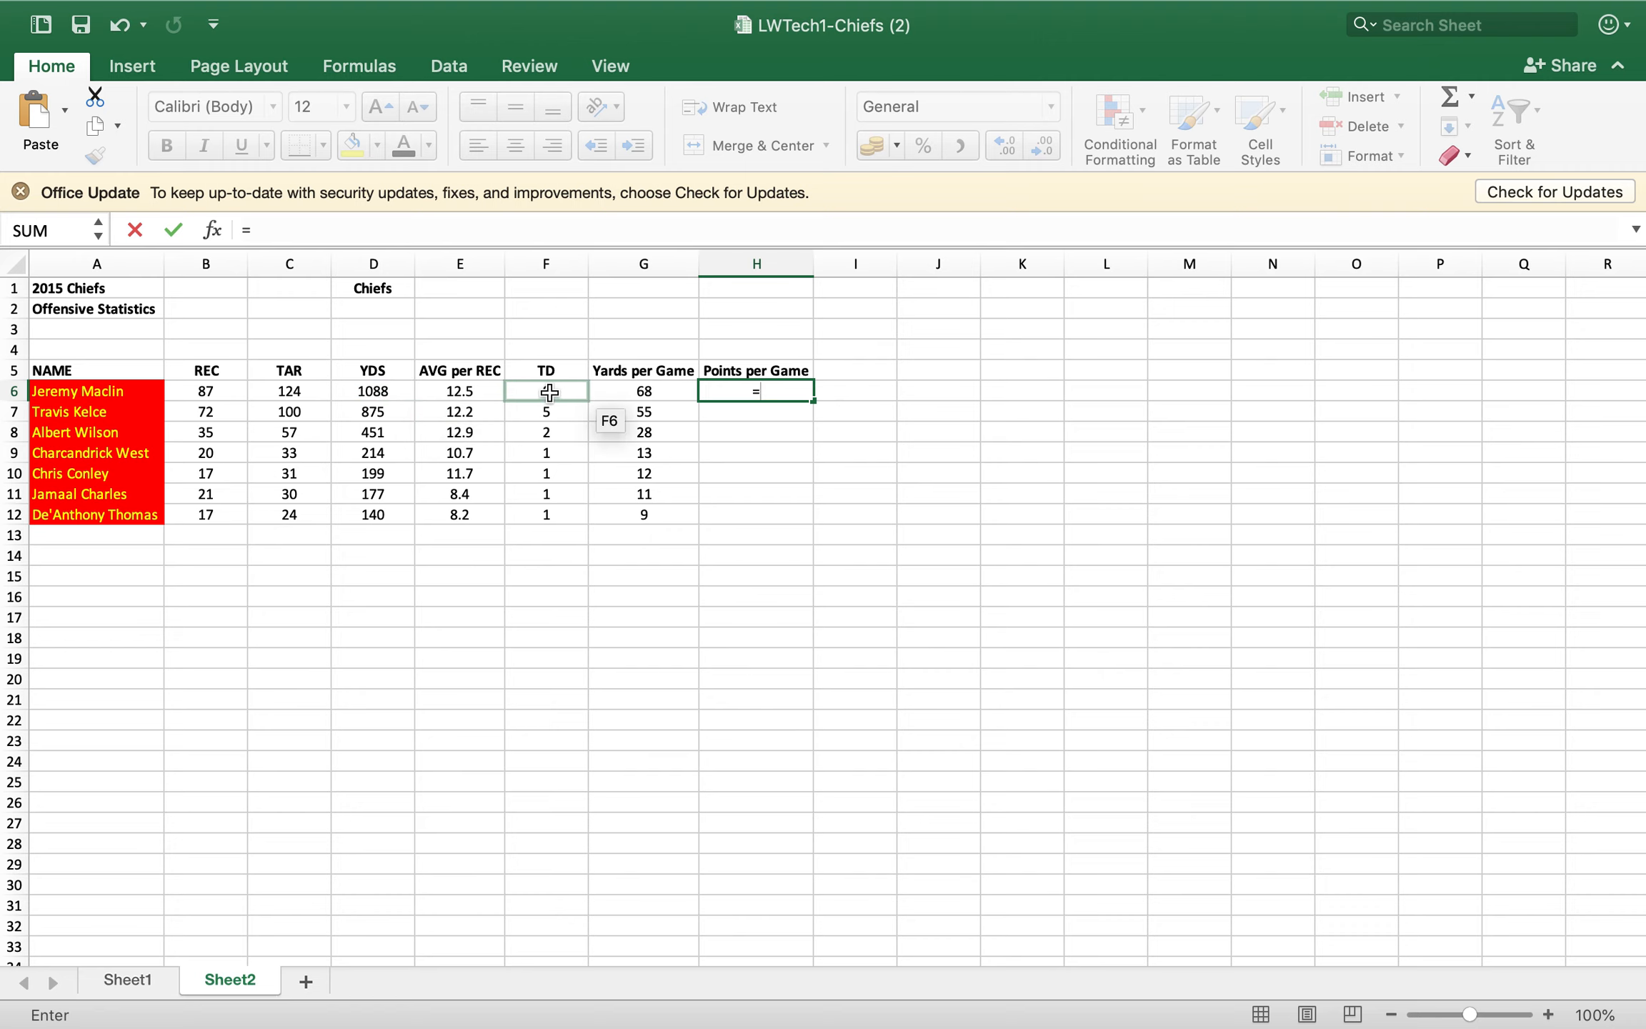
{"action": "left_click", "coordinate": [546, 391]}
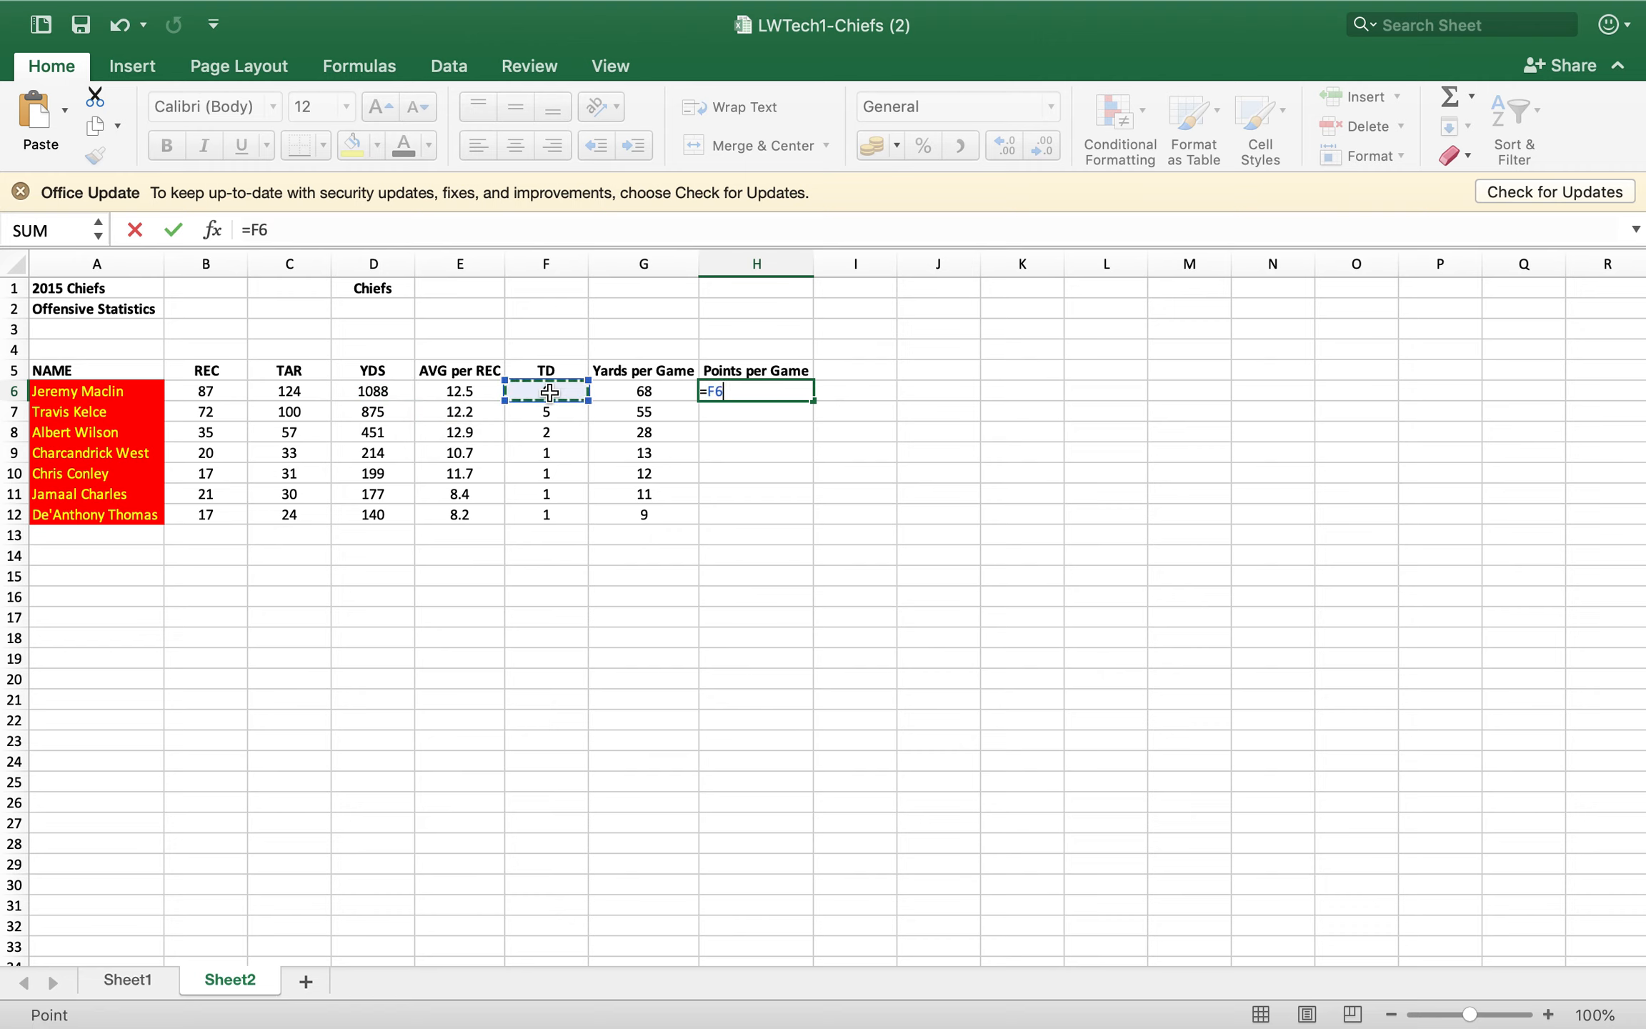
{"action": "type", "text": "*"}
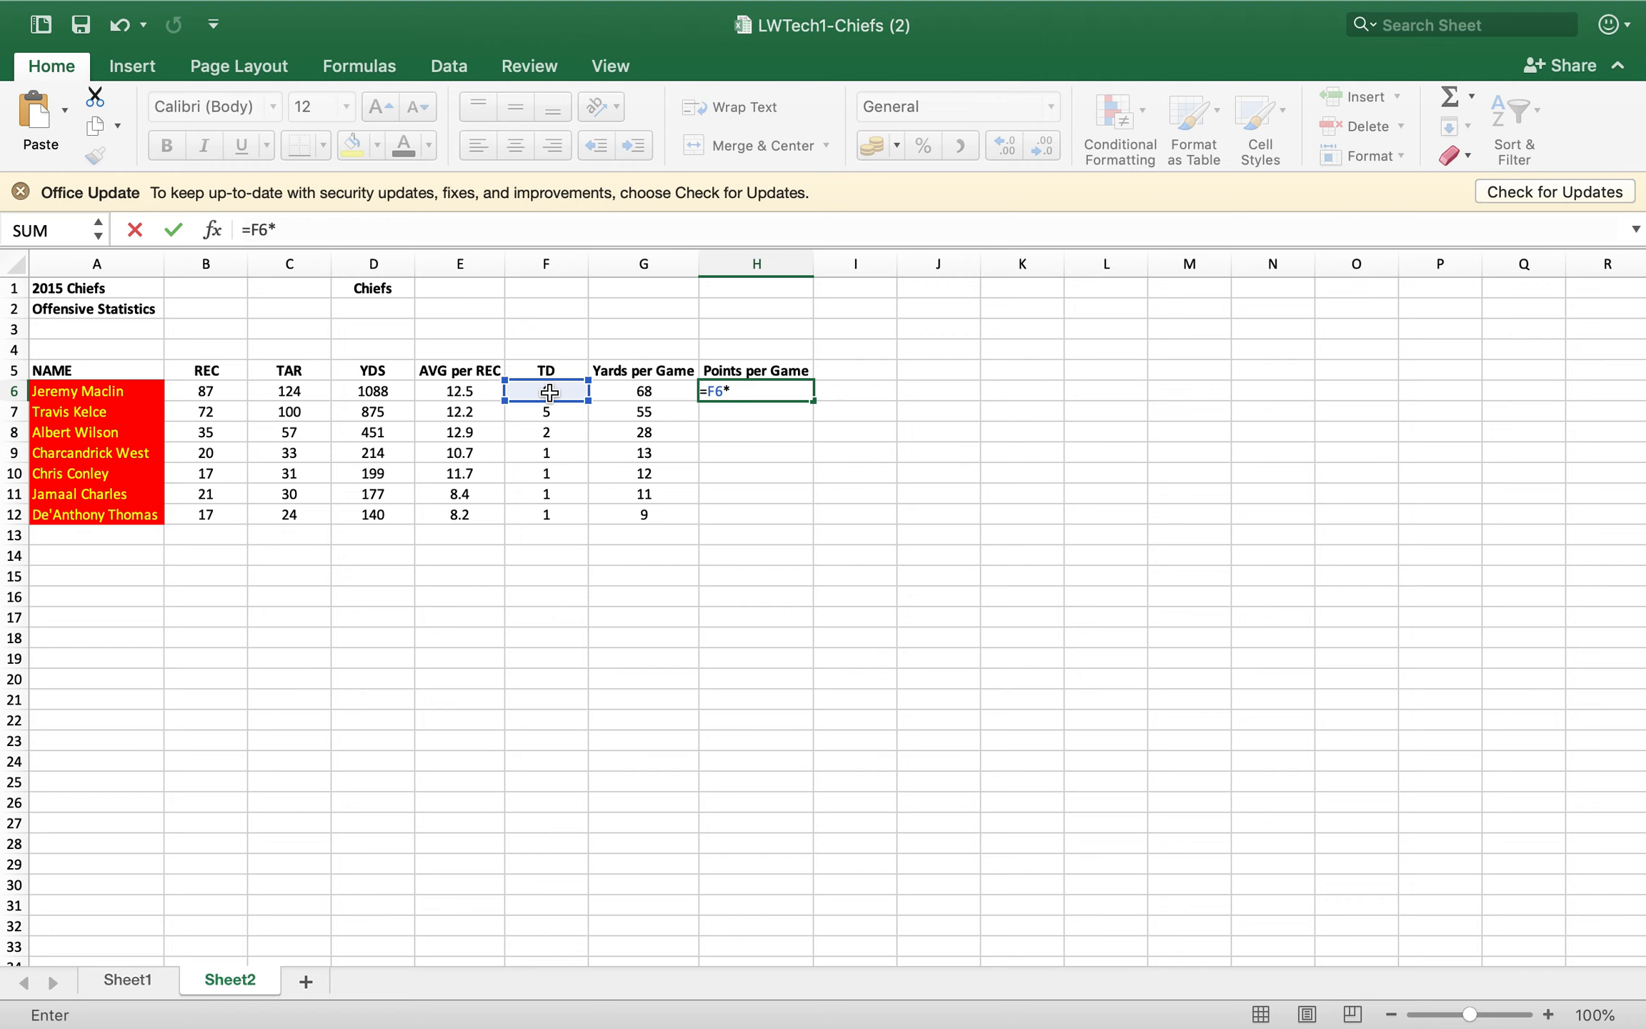
{"action": "type", "text": "6)"}
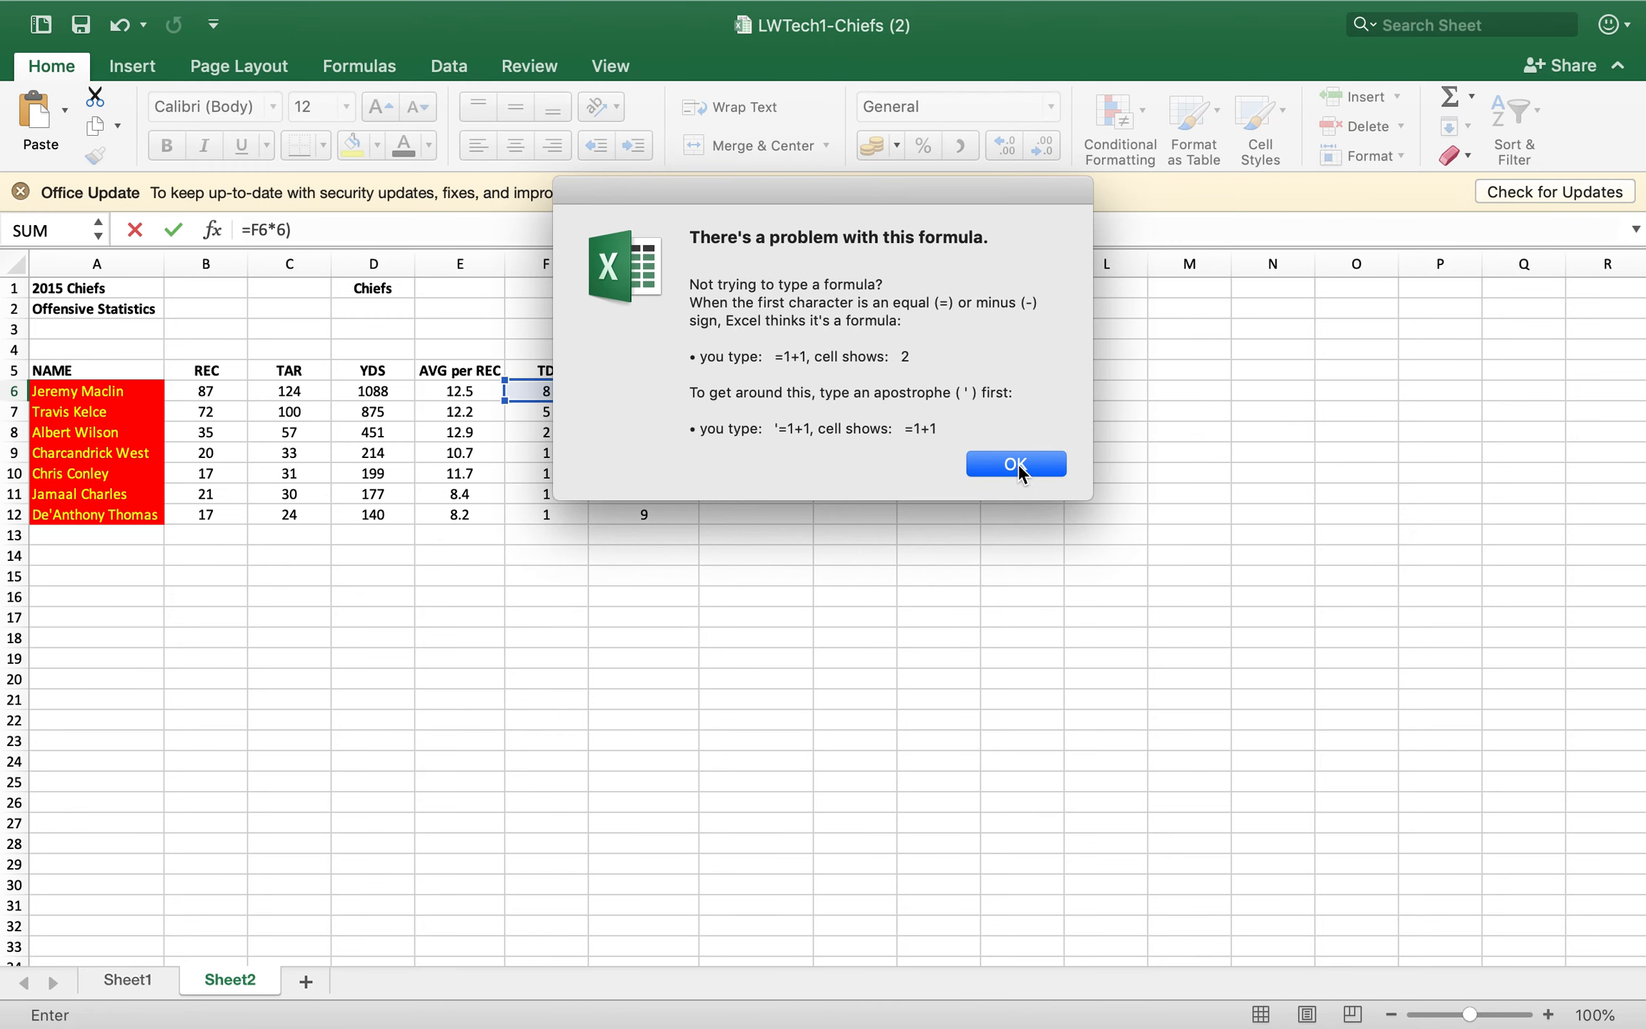
- Dismiss the error and fix H6 to =(F6*6)/16, displaying 3
{"action": "left_click", "coordinate": [1014, 464]}
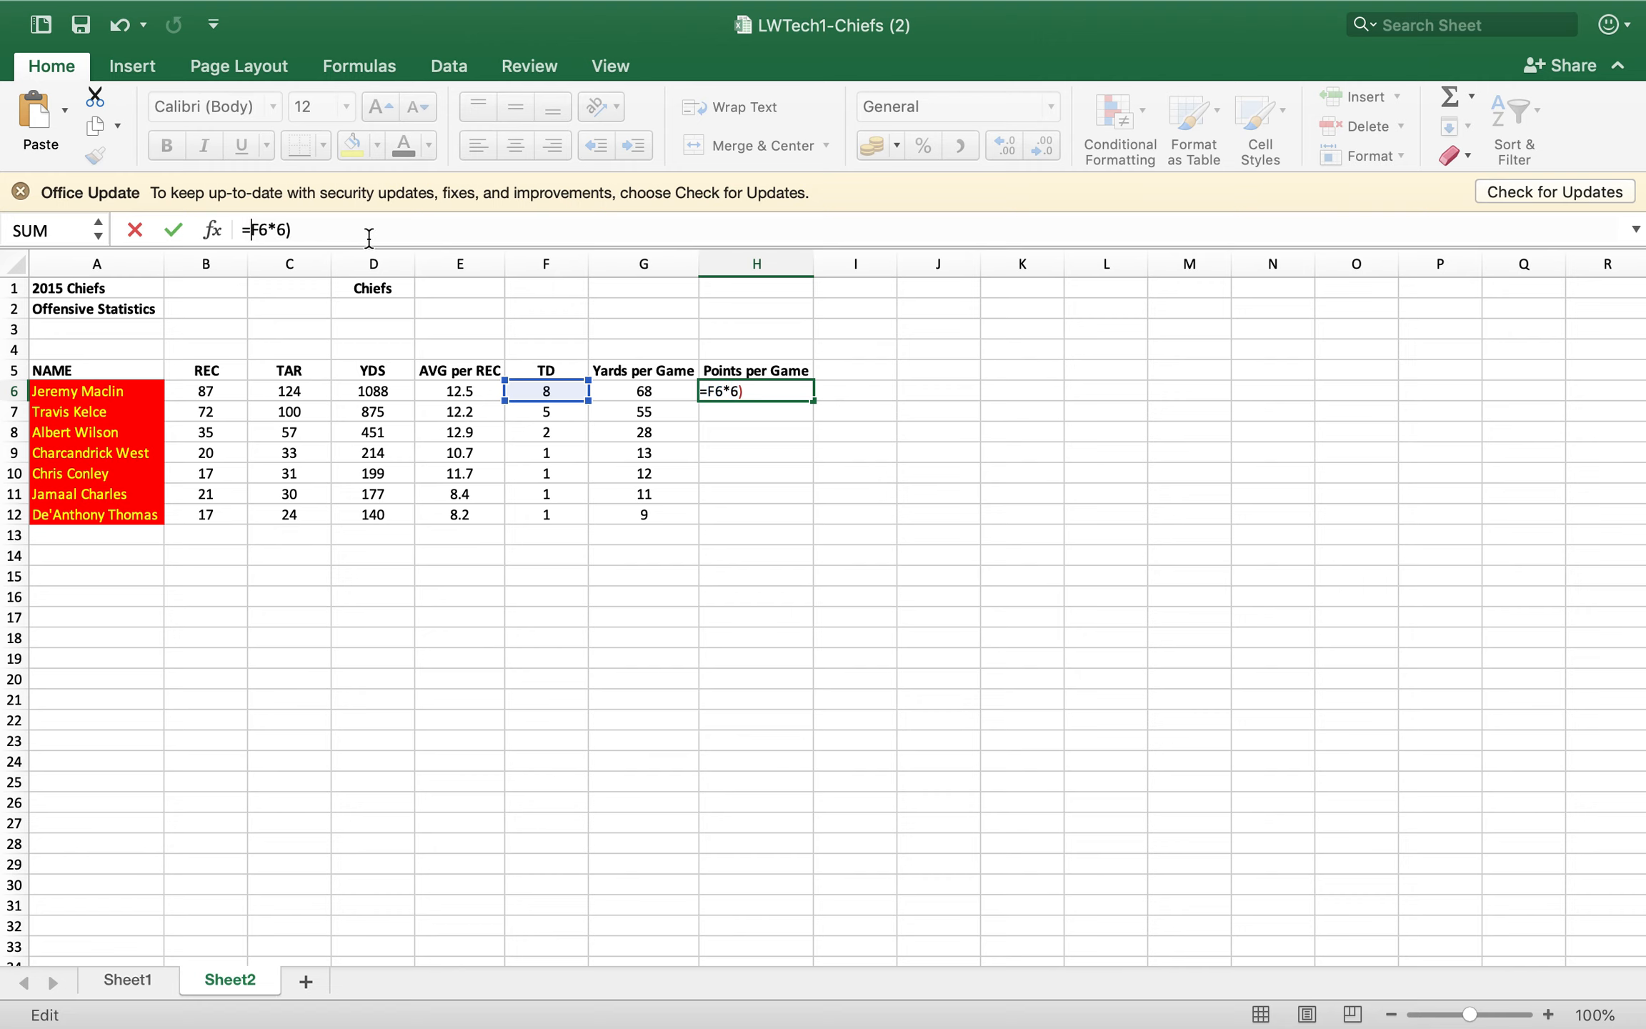
{"action": "type", "text": "("}
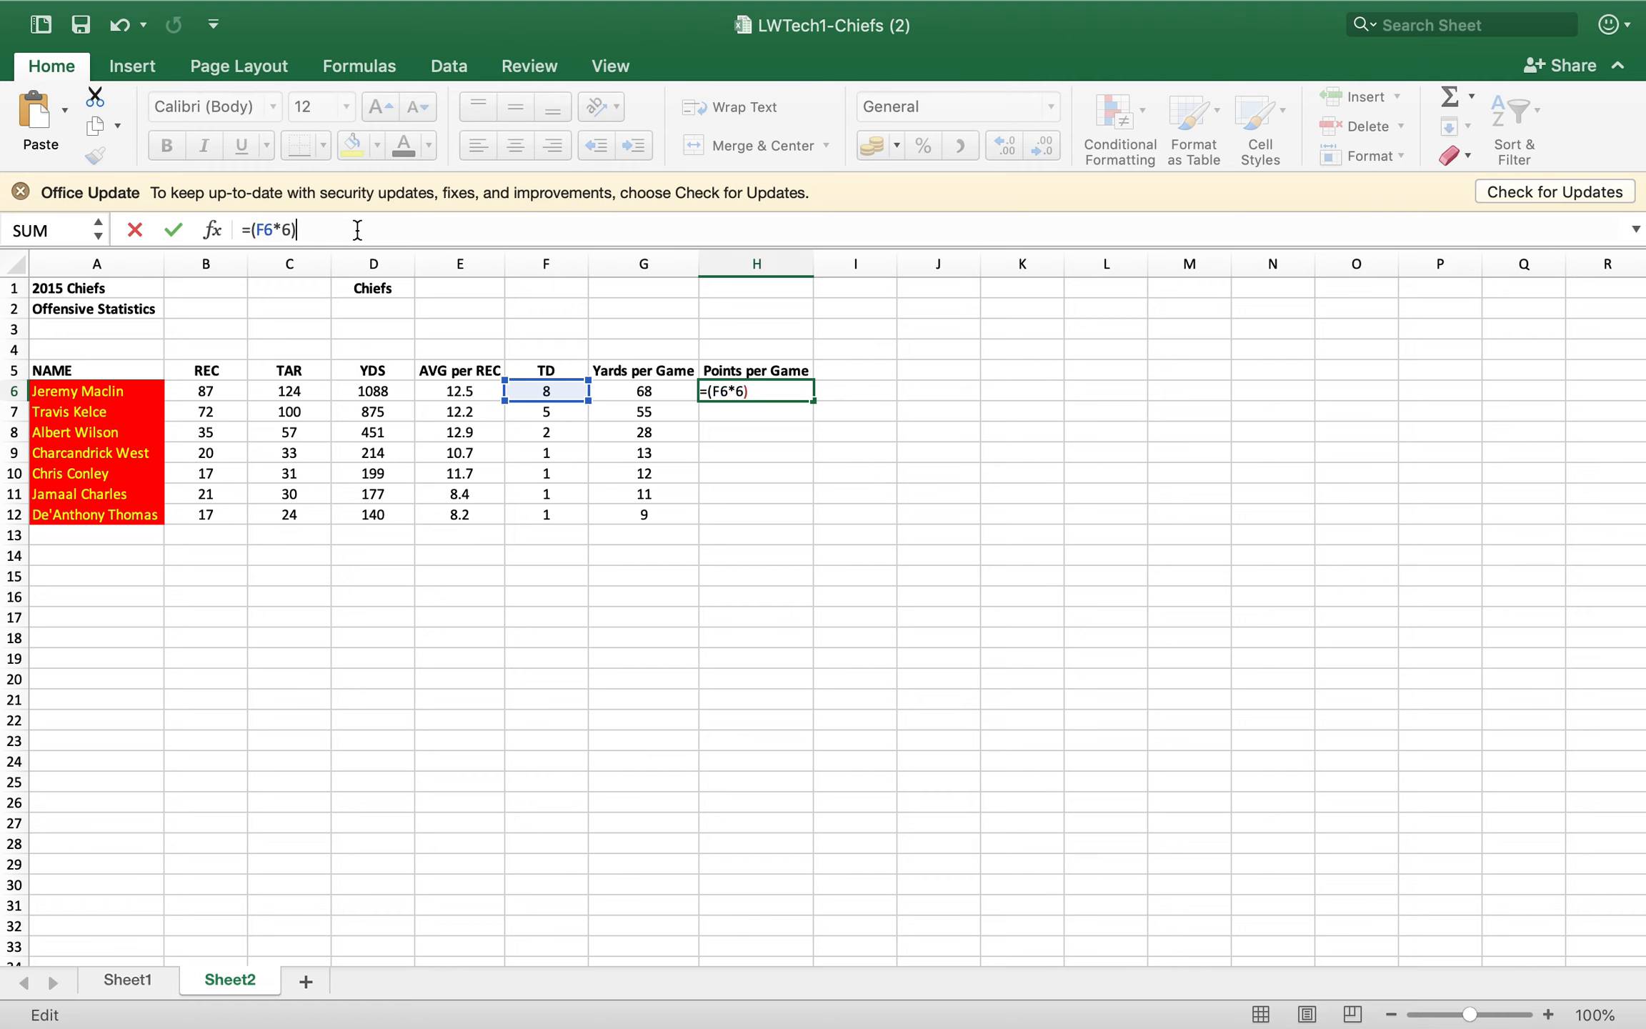
{"action": "type", "text": "/16"}
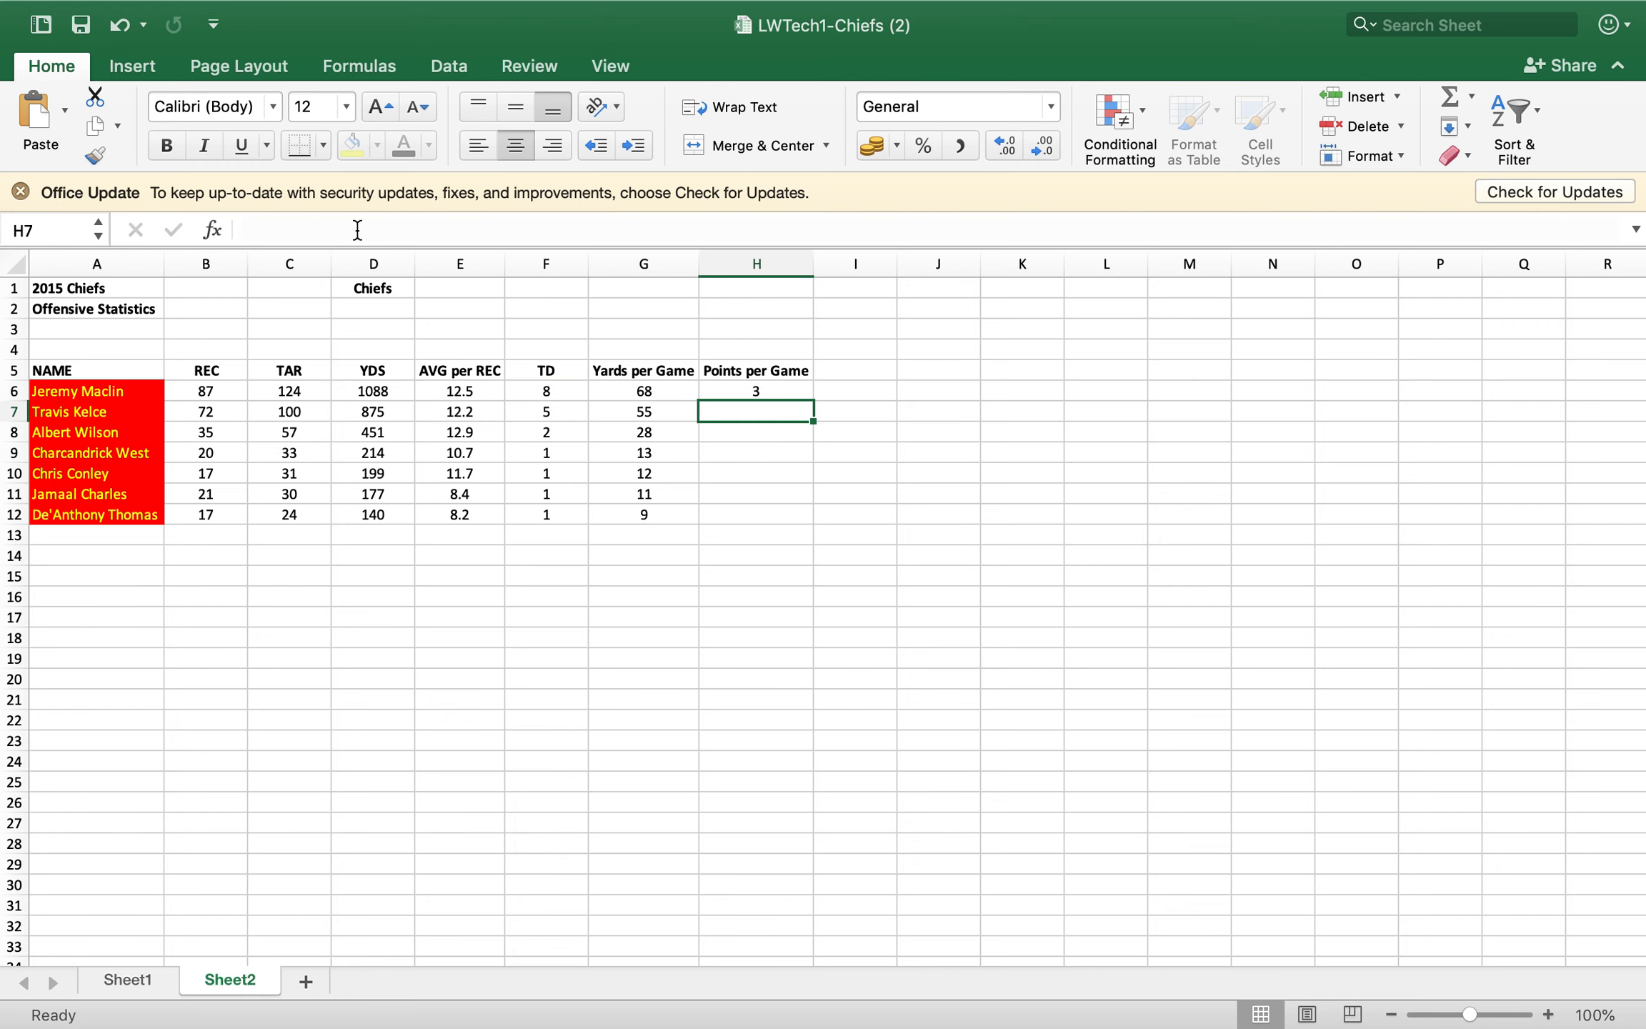
- Fill the H6 formula down to H12 and verify the results, 3 down to 0.375
{"action": "left_click", "coordinate": [754, 391]}
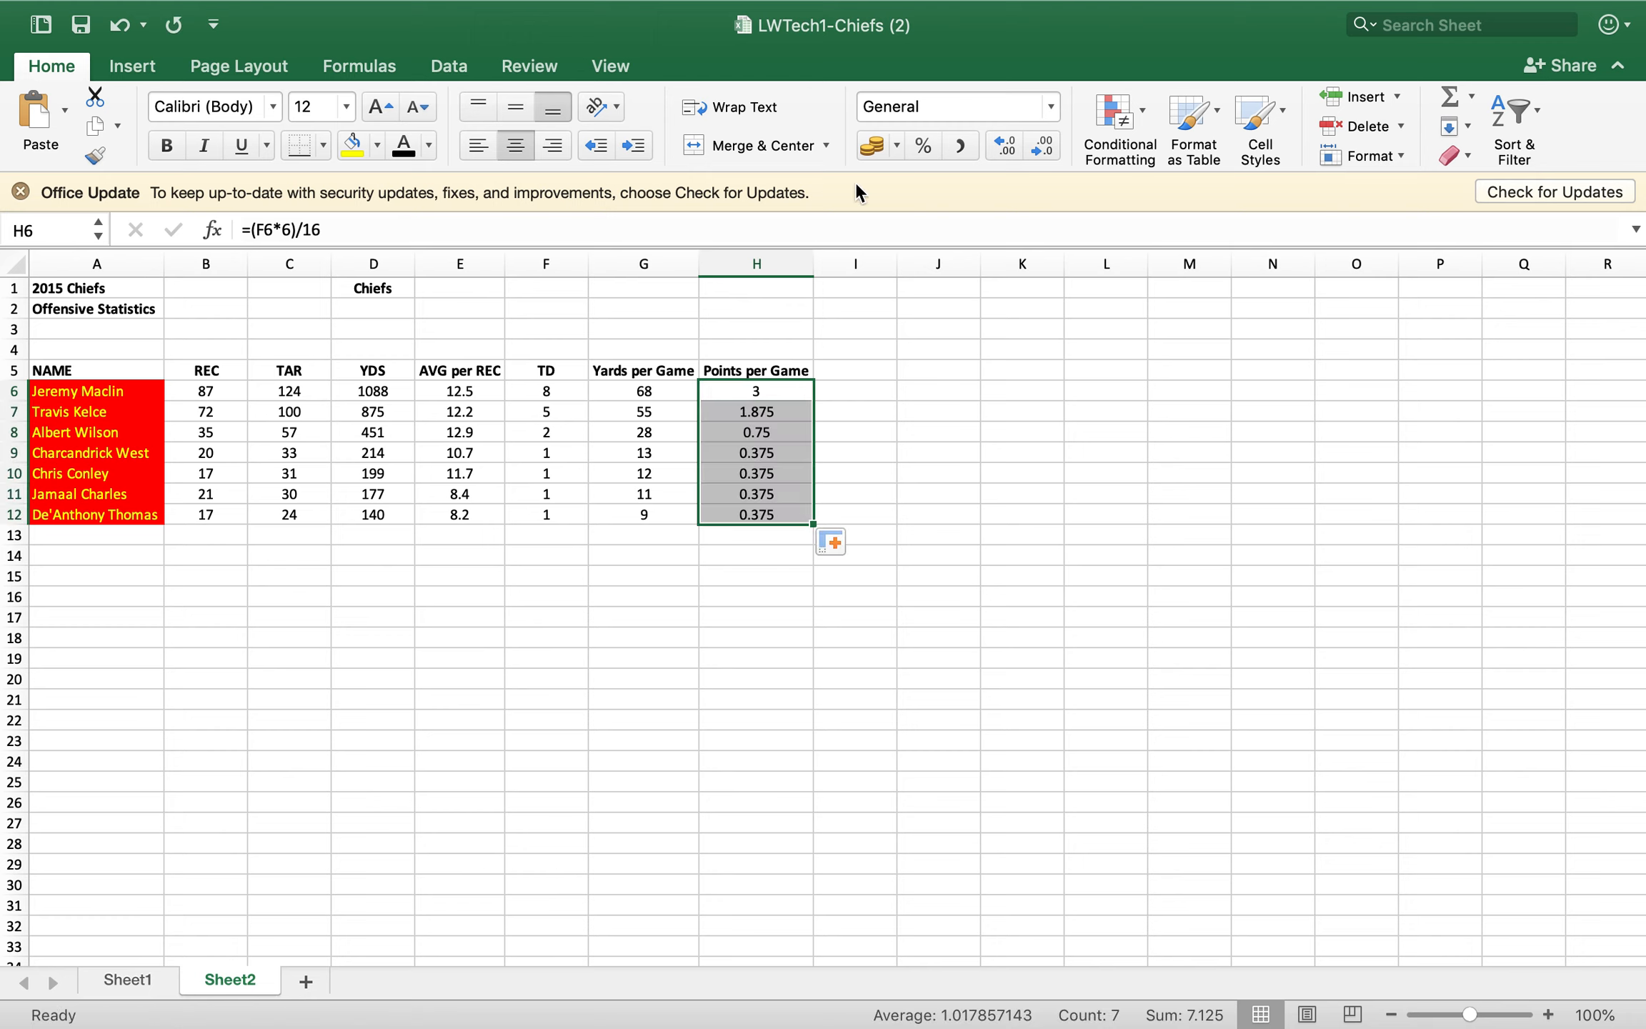
{"action": "left_click", "coordinate": [642, 575]}
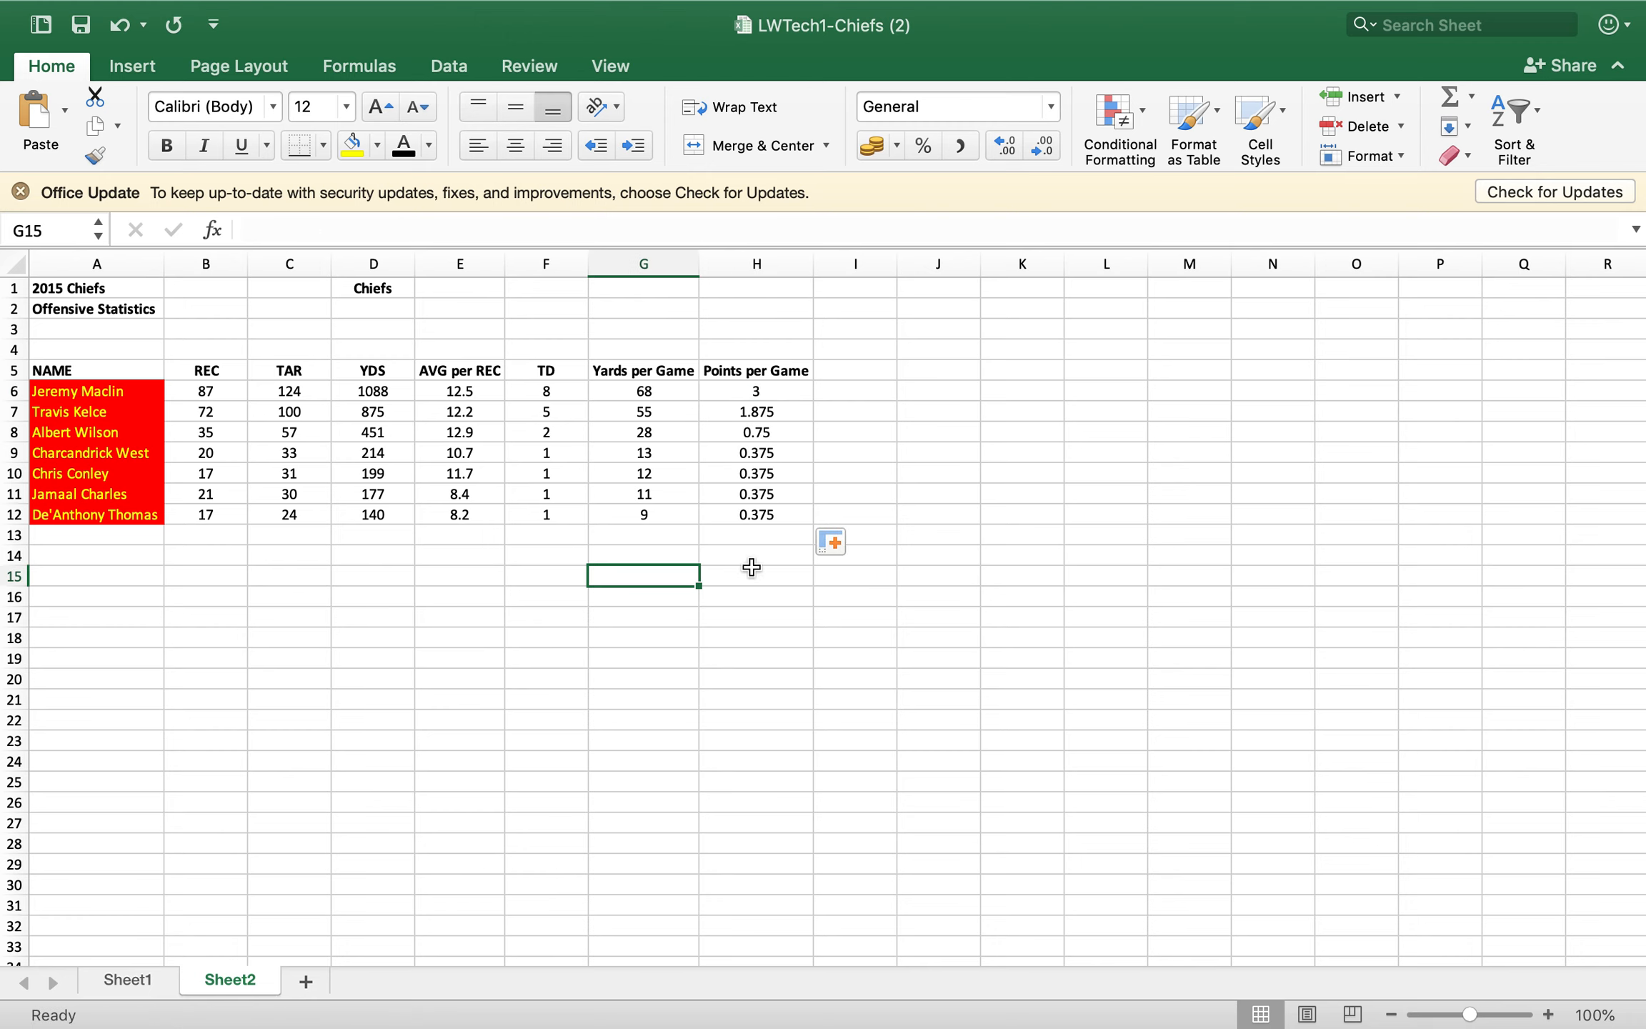
{"action": "mouse_move", "coordinate": [778, 412]}
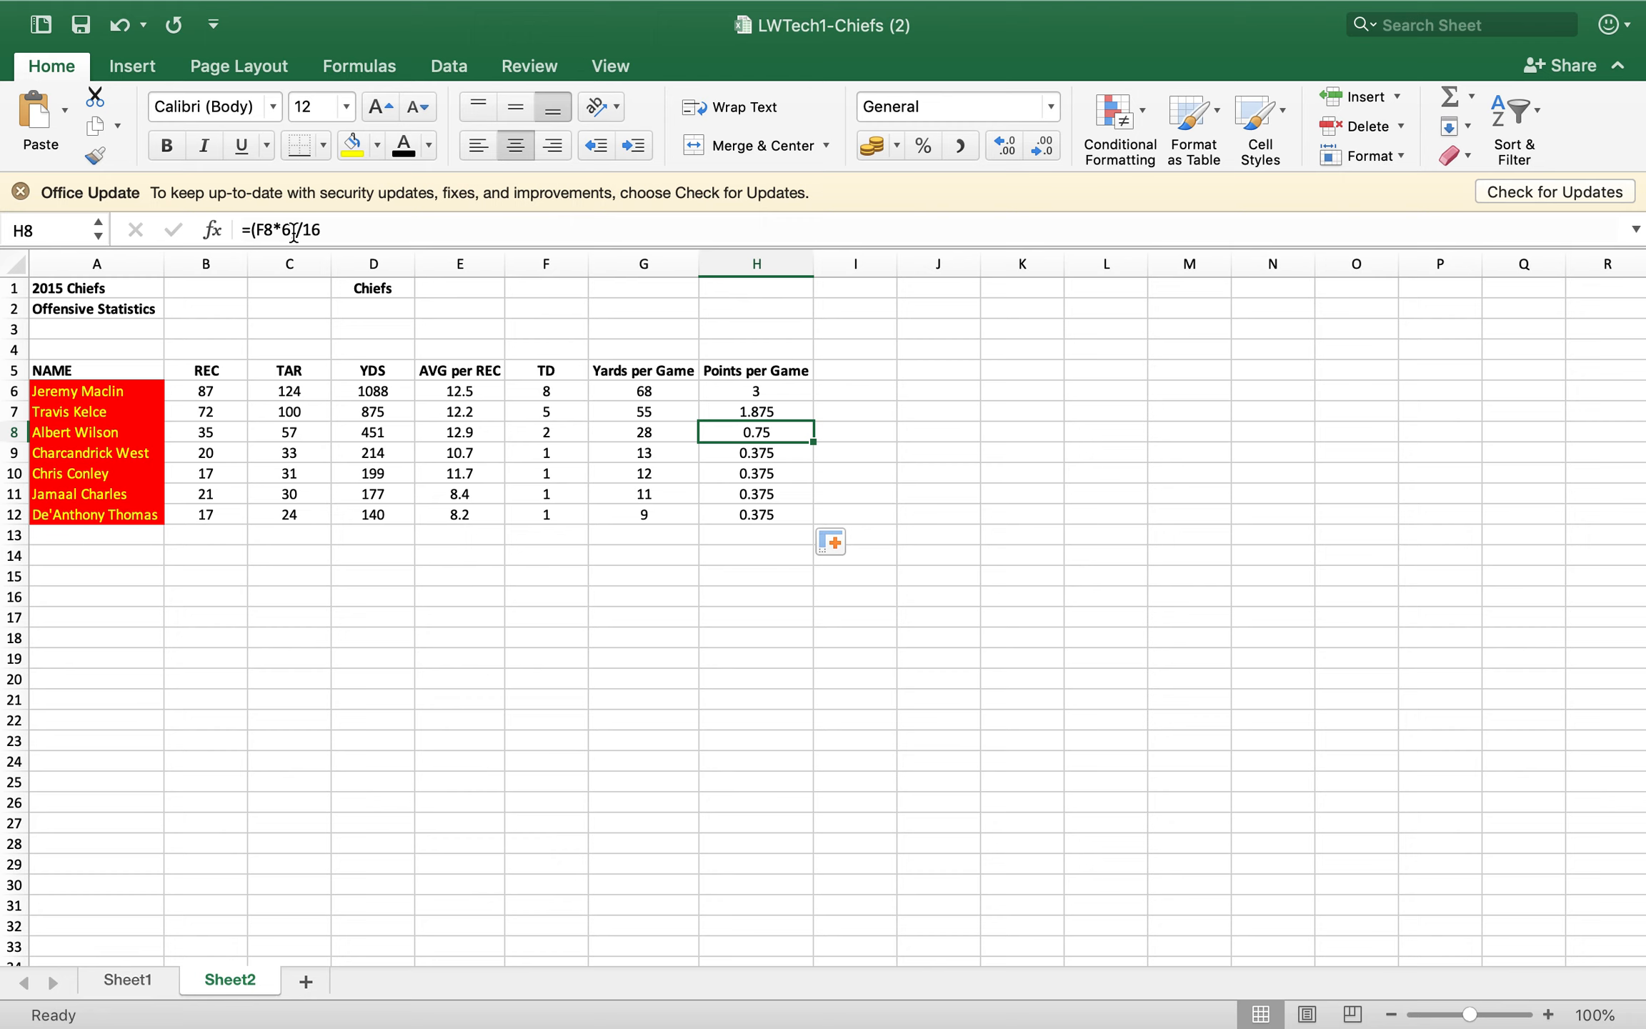
{"action": "mouse_move", "coordinate": [388, 252]}
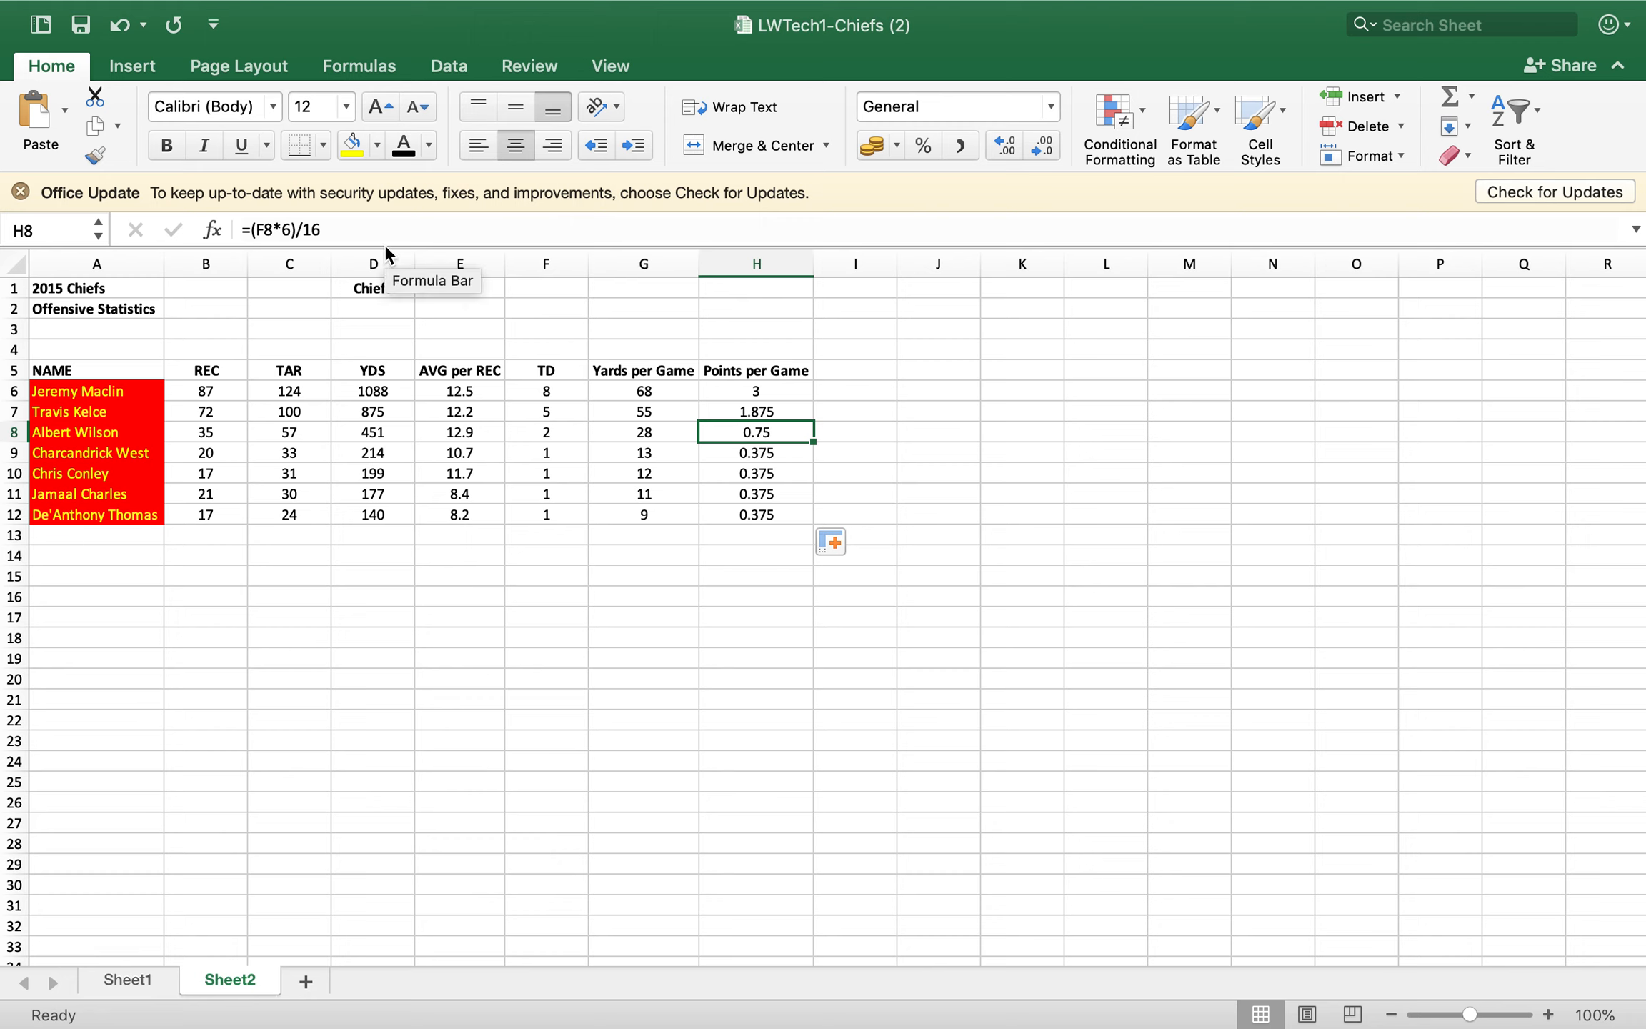
{"action": "left_click", "coordinate": [642, 453]}
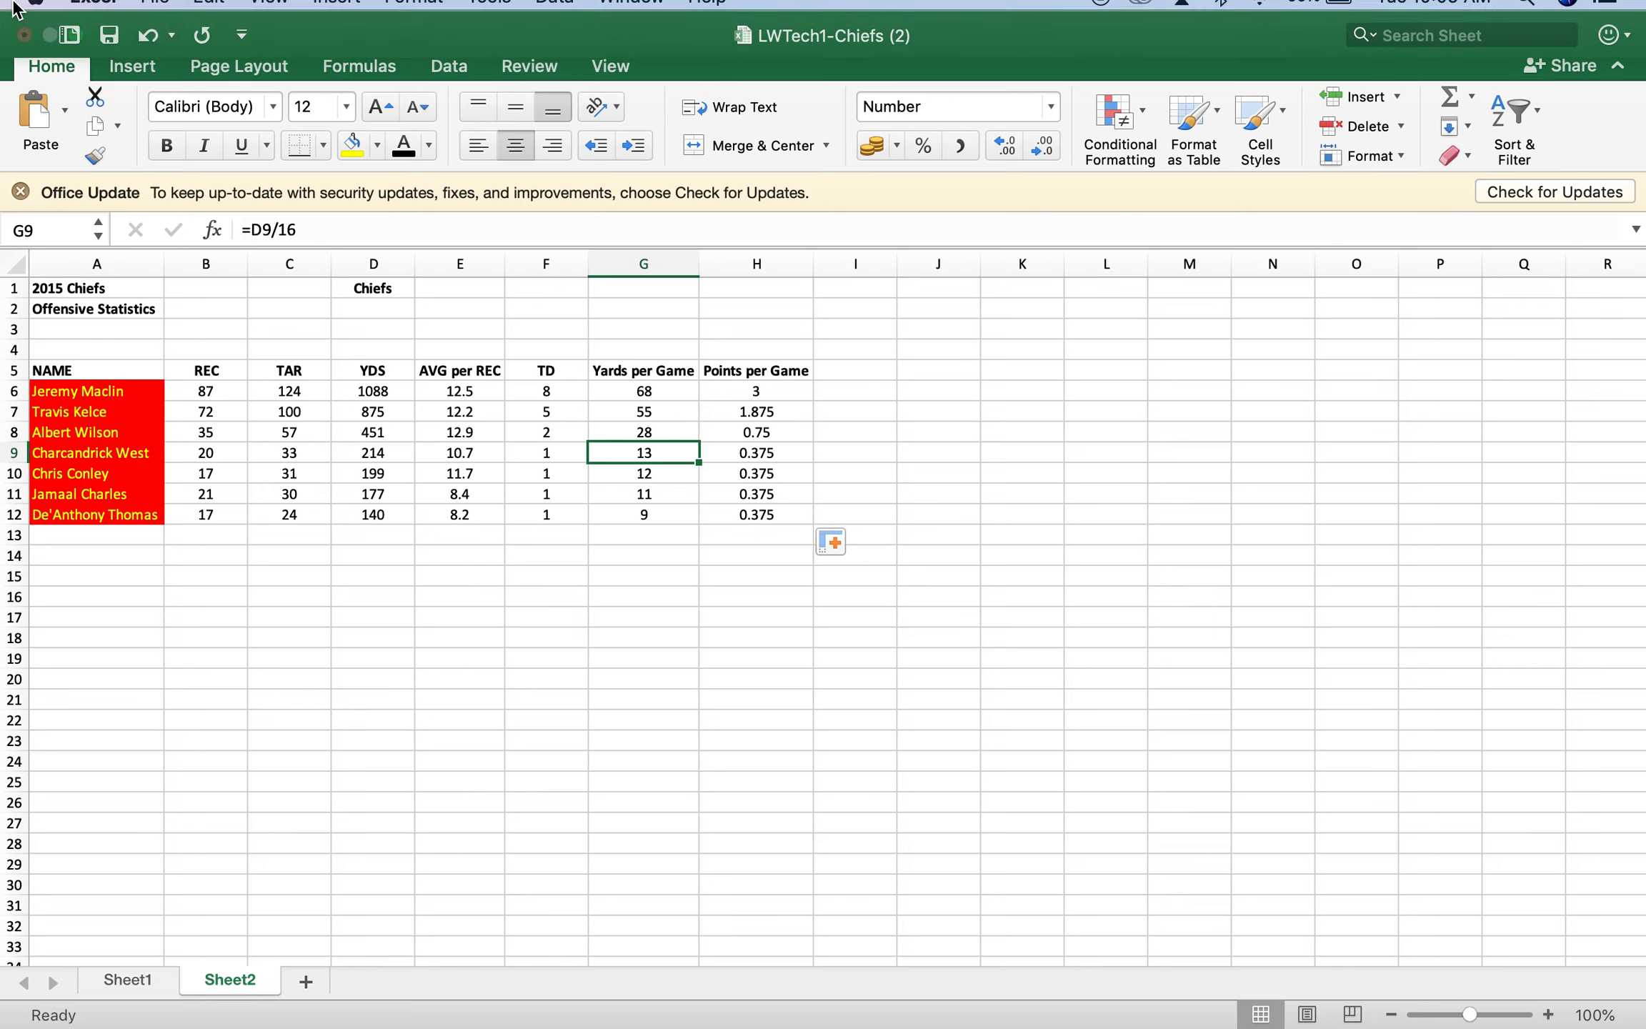